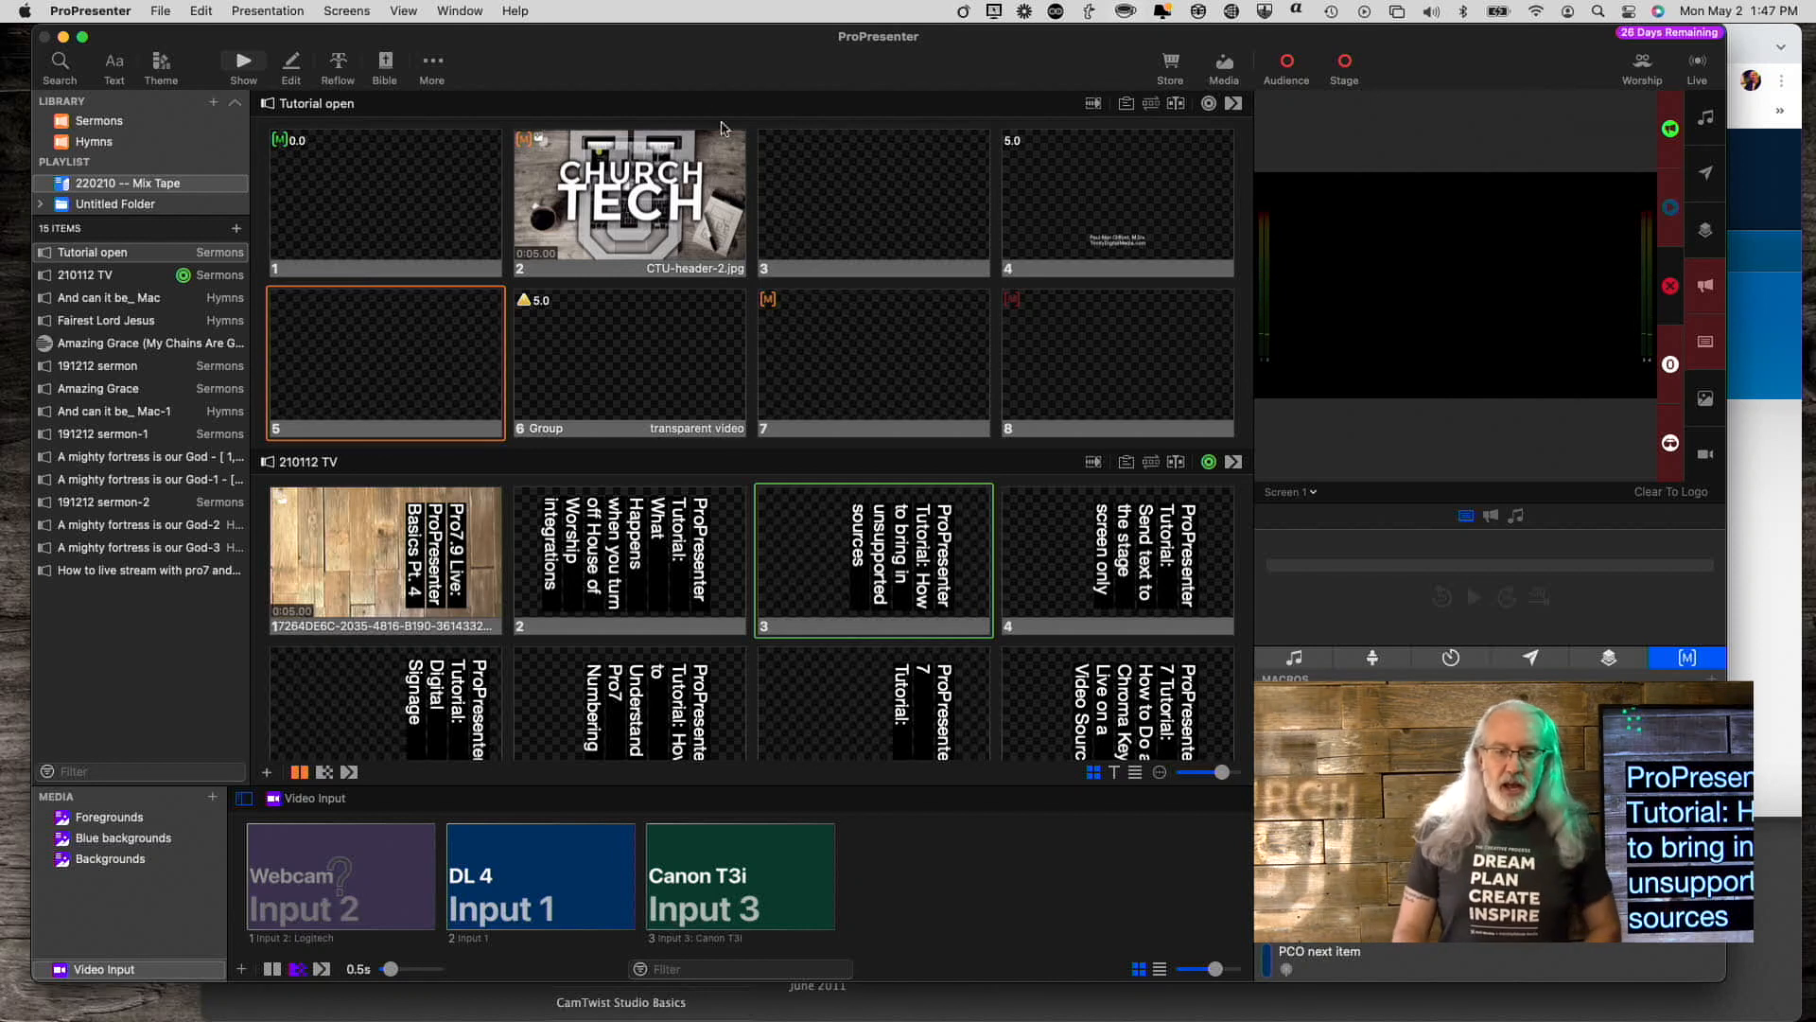
mouse_move(698, 66)
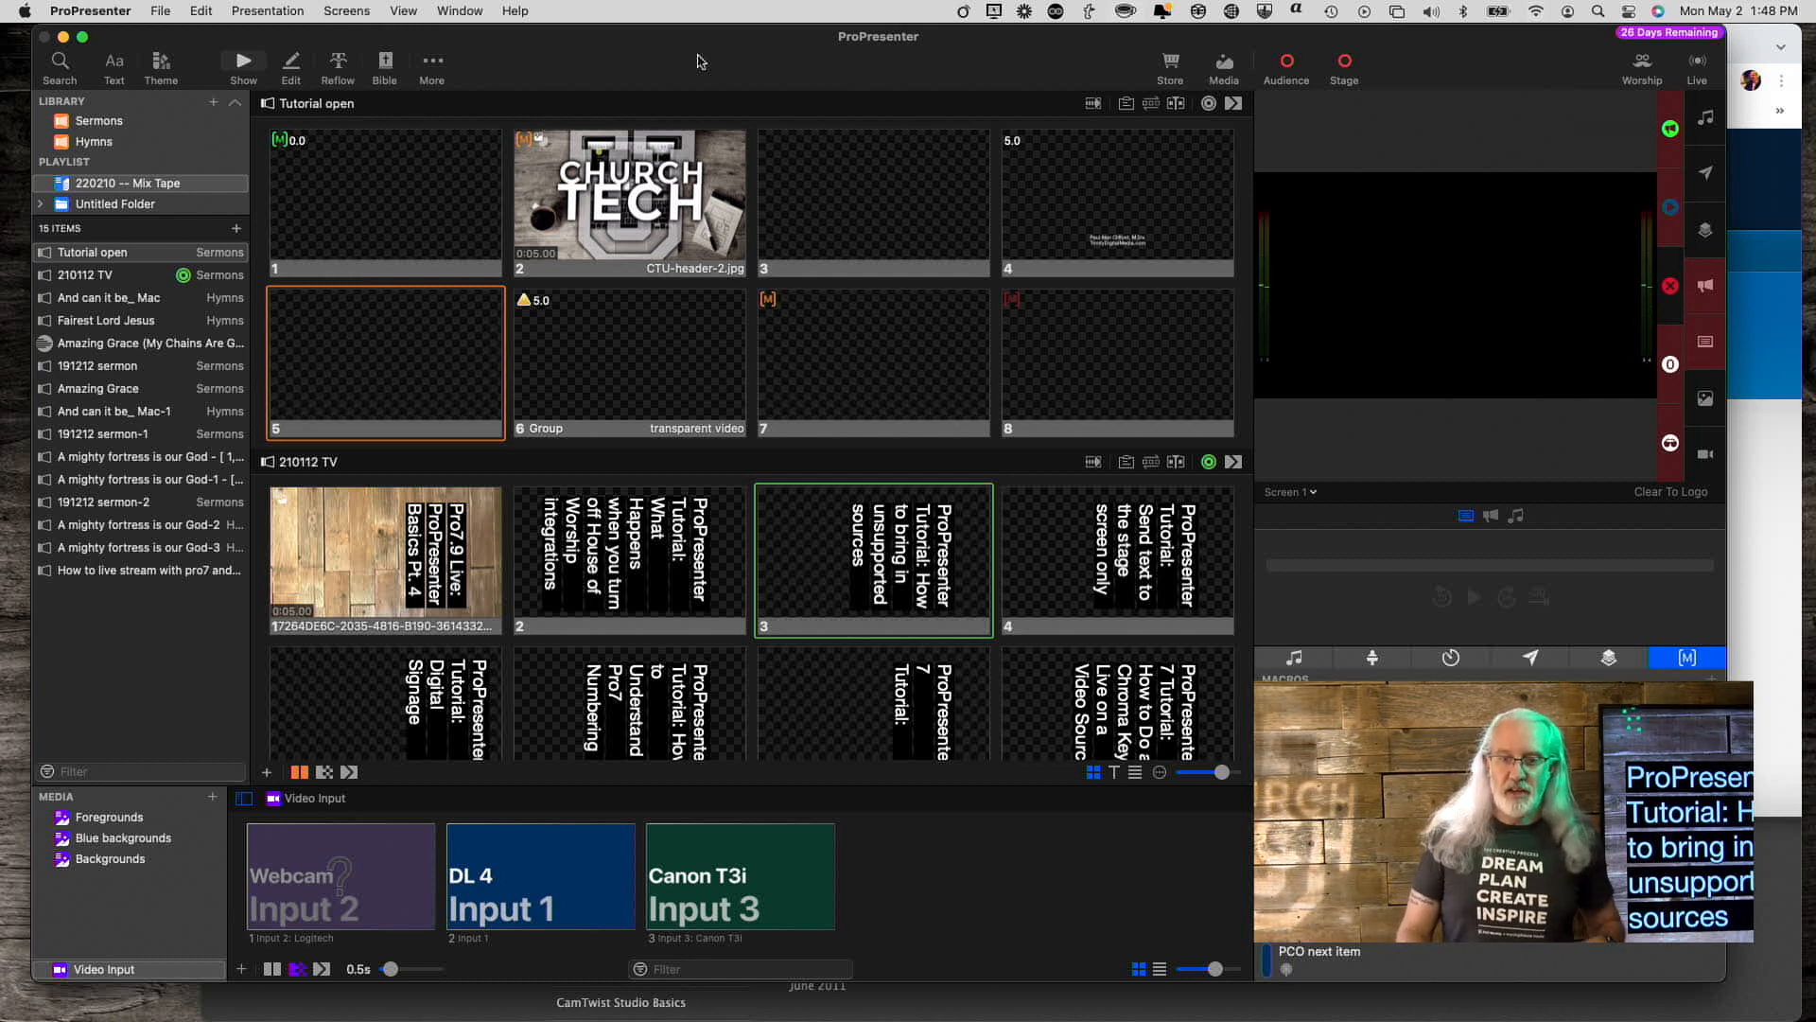
mouse_move(1781, 484)
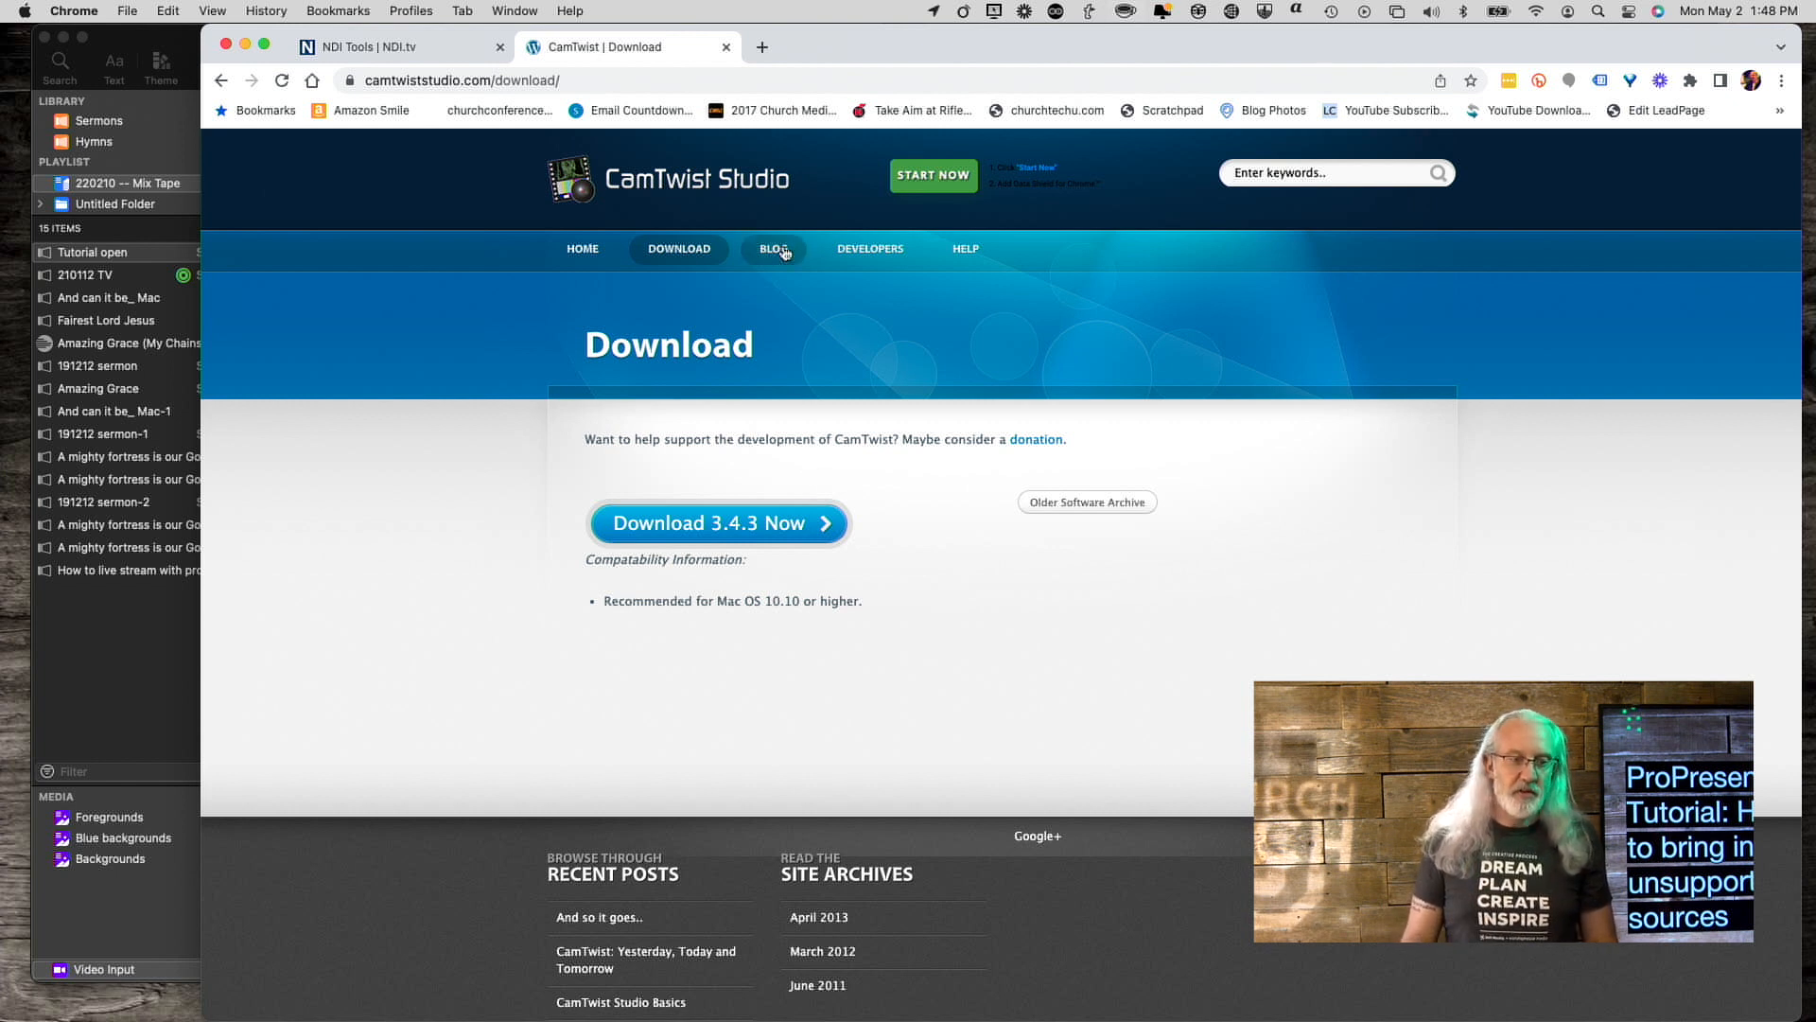
Compare the CamTwist download page with the NDI Tools page, ending on NDI Tools
left_click(394, 46)
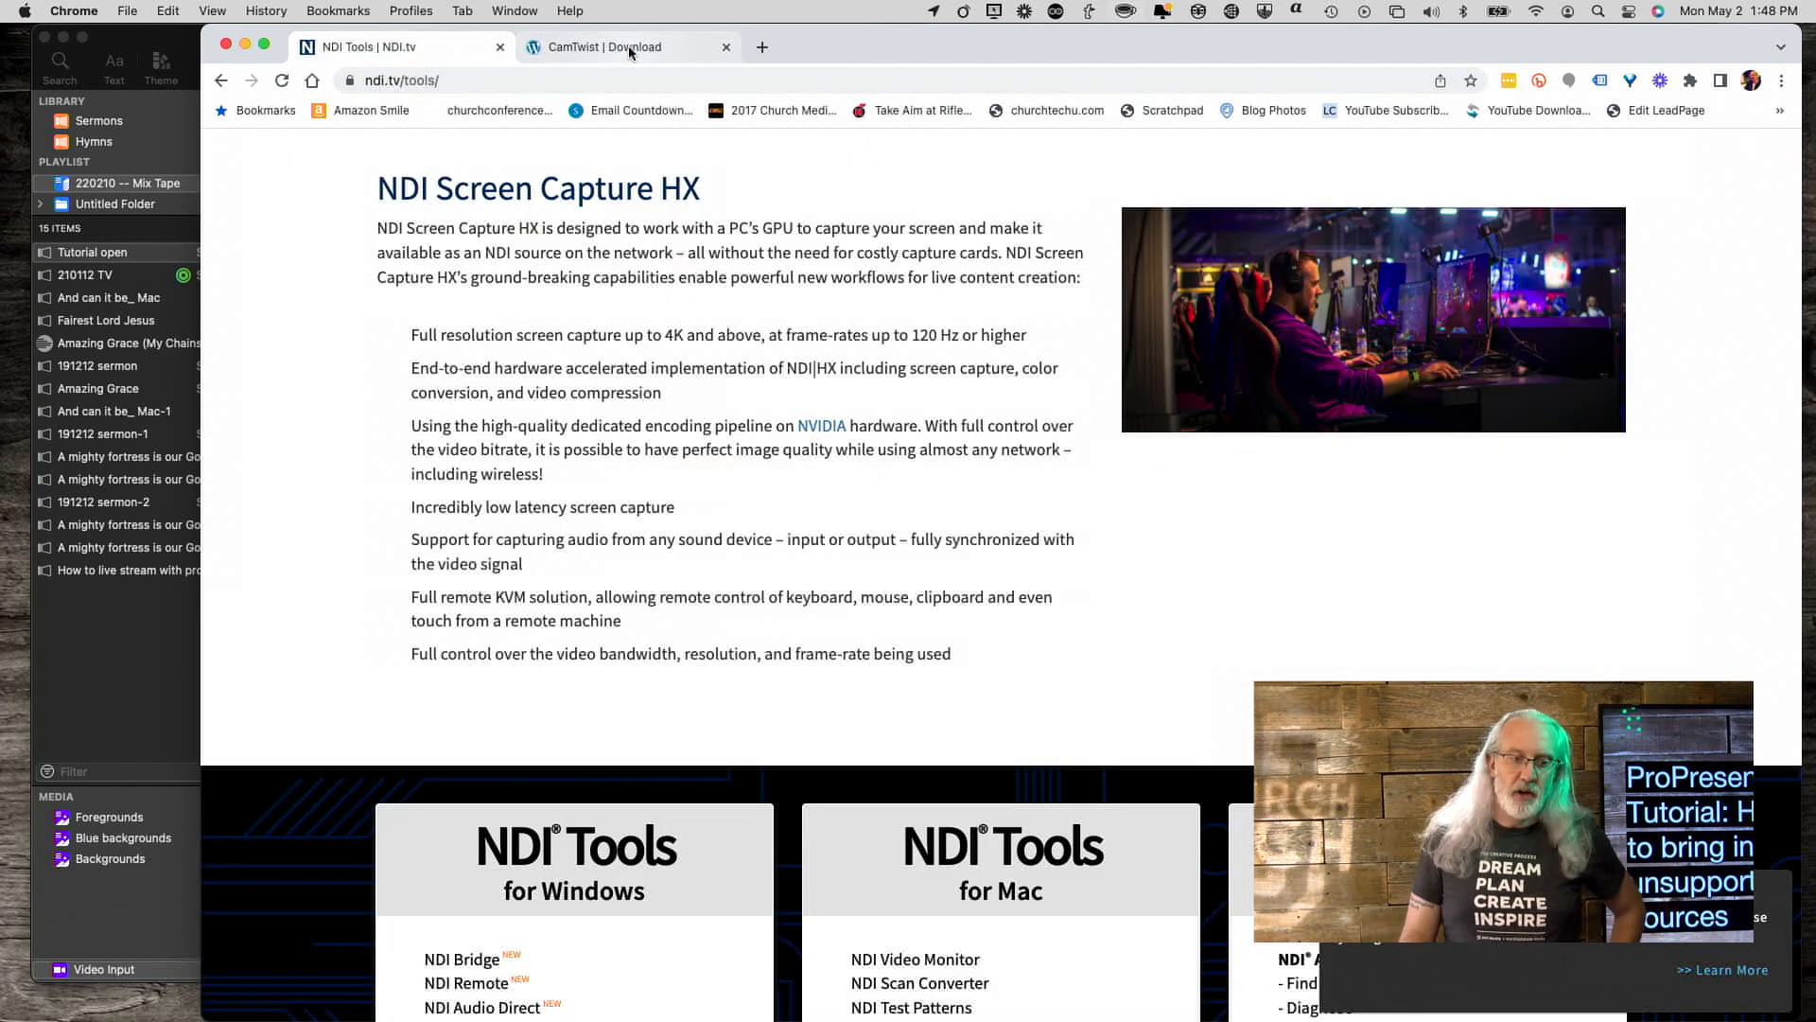
left_click(625, 46)
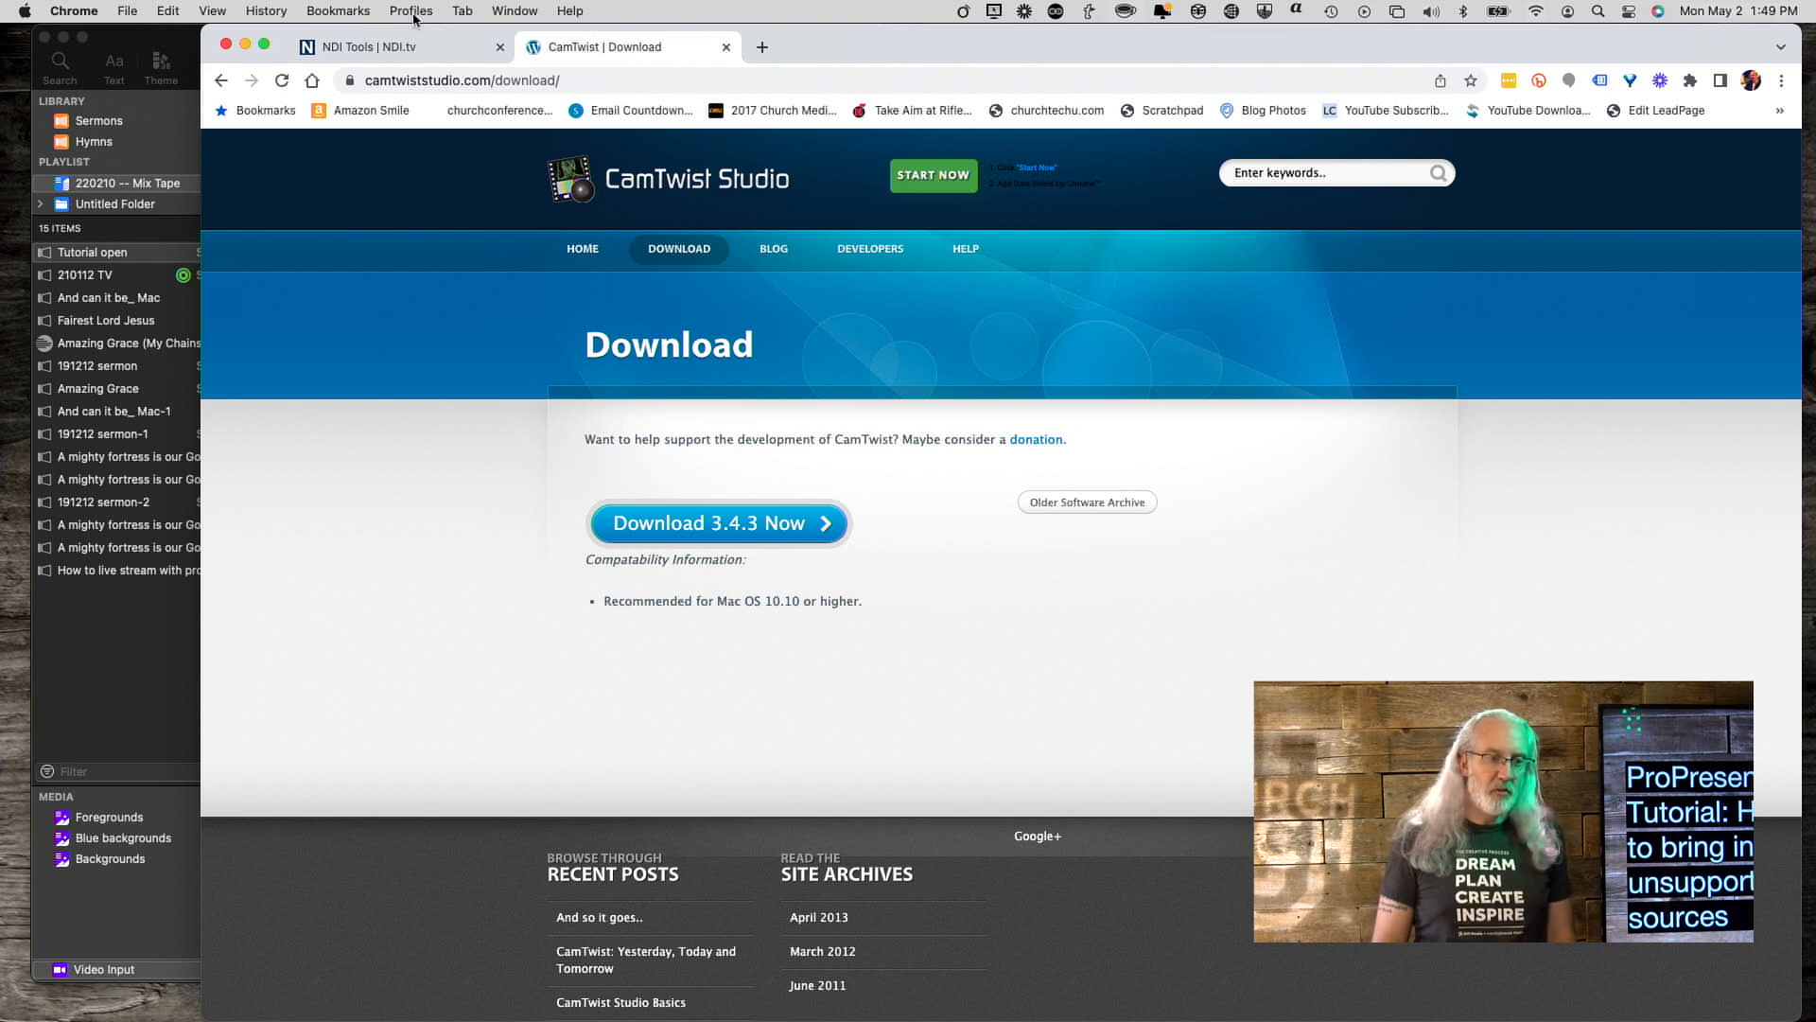
left_click(393, 47)
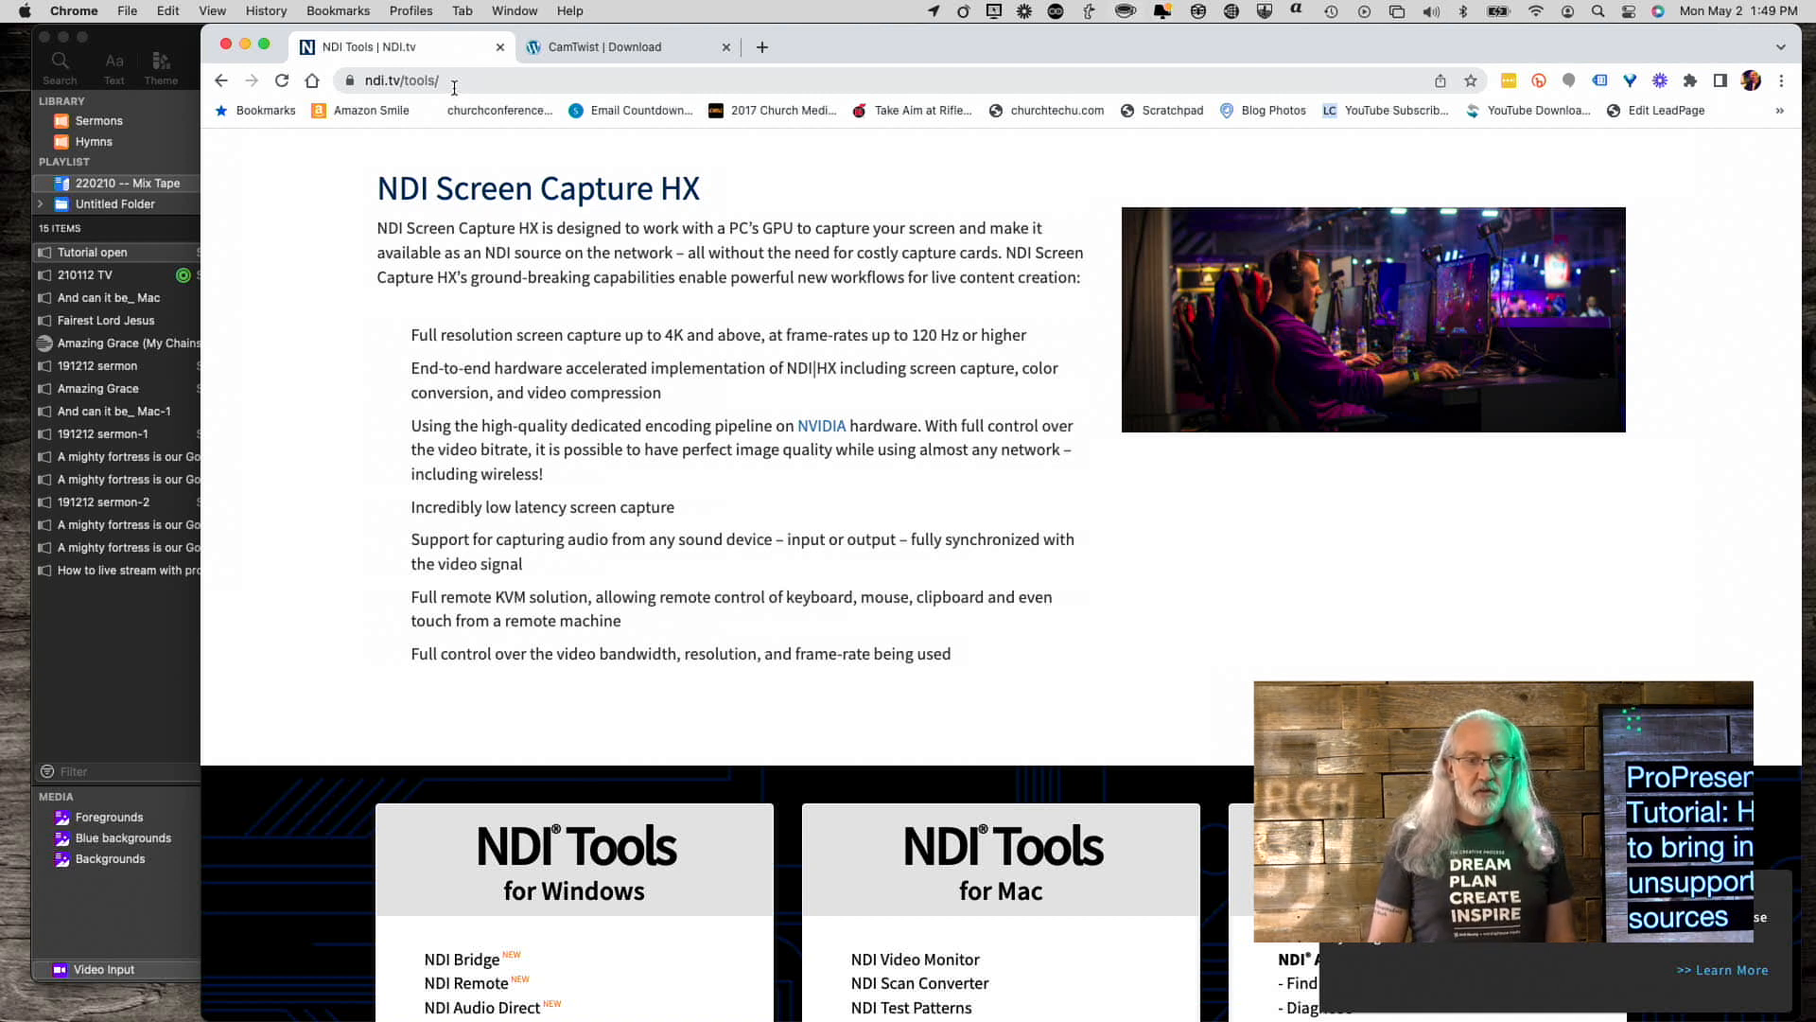
mouse_move(350, 225)
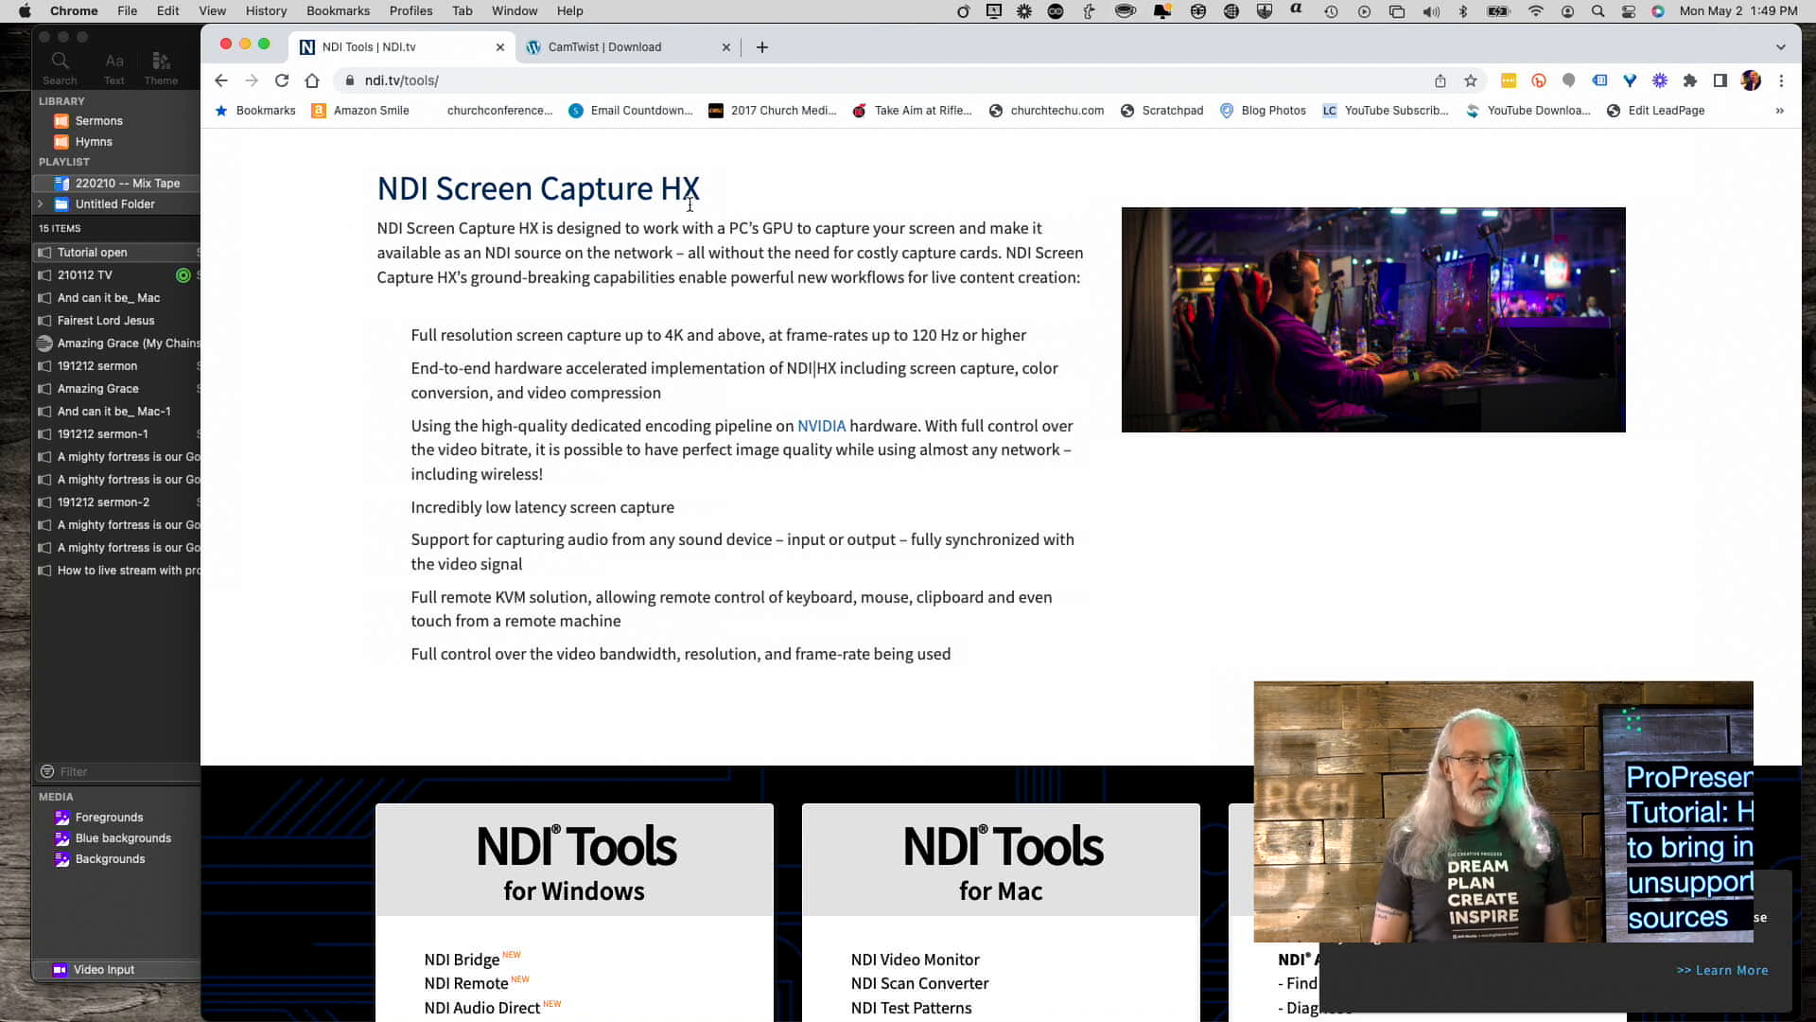
mouse_move(711, 210)
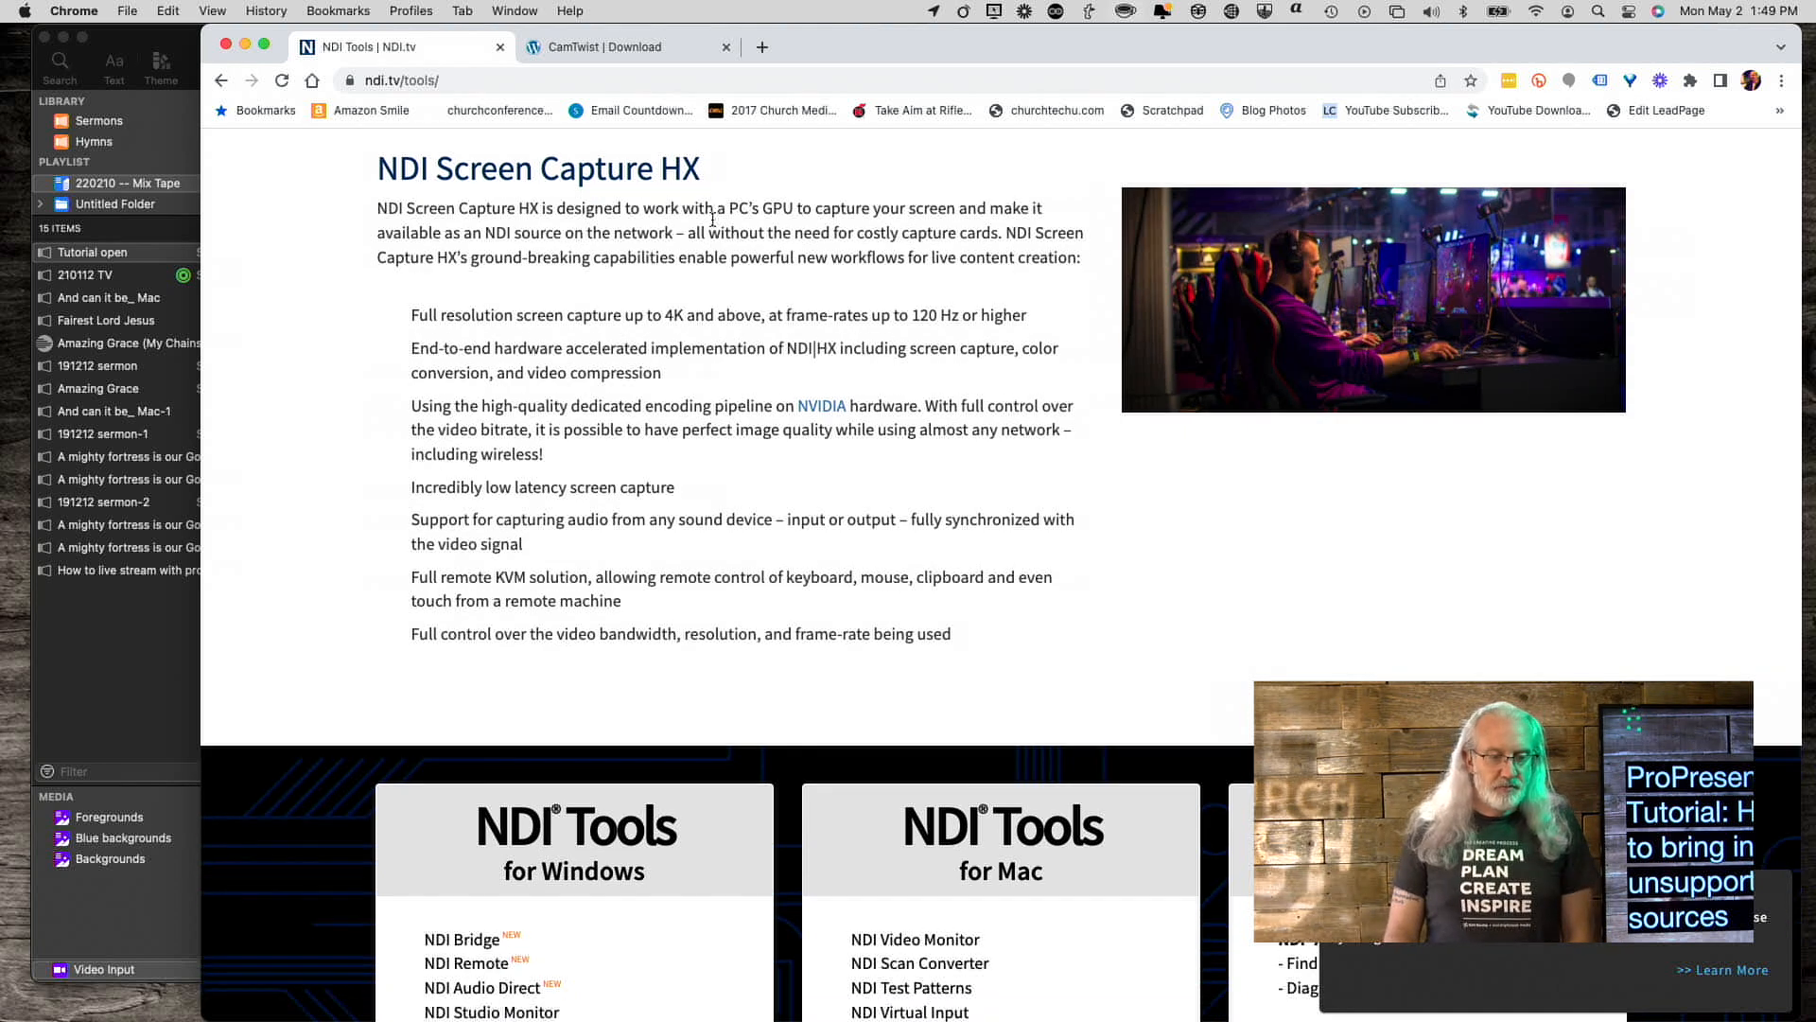
Locate NDI Scan Converter in the NDI Tools for Mac list
scroll("down", 3)
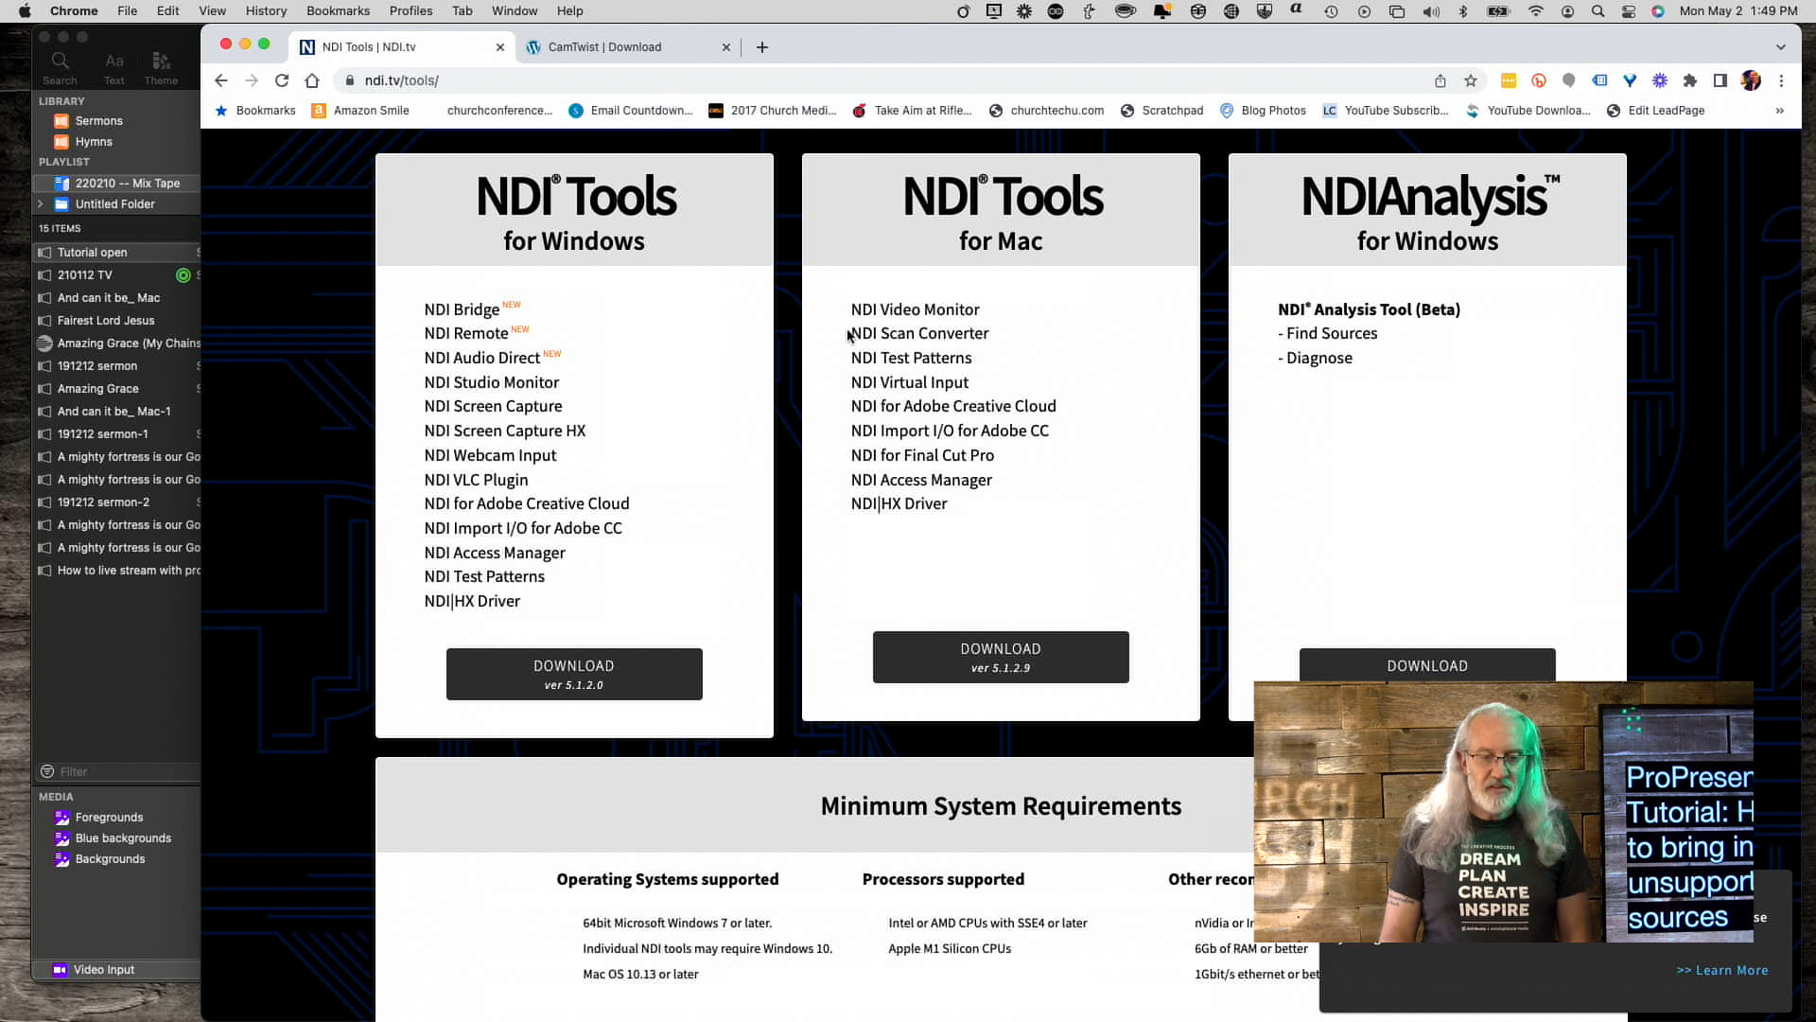
double_click(917, 334)
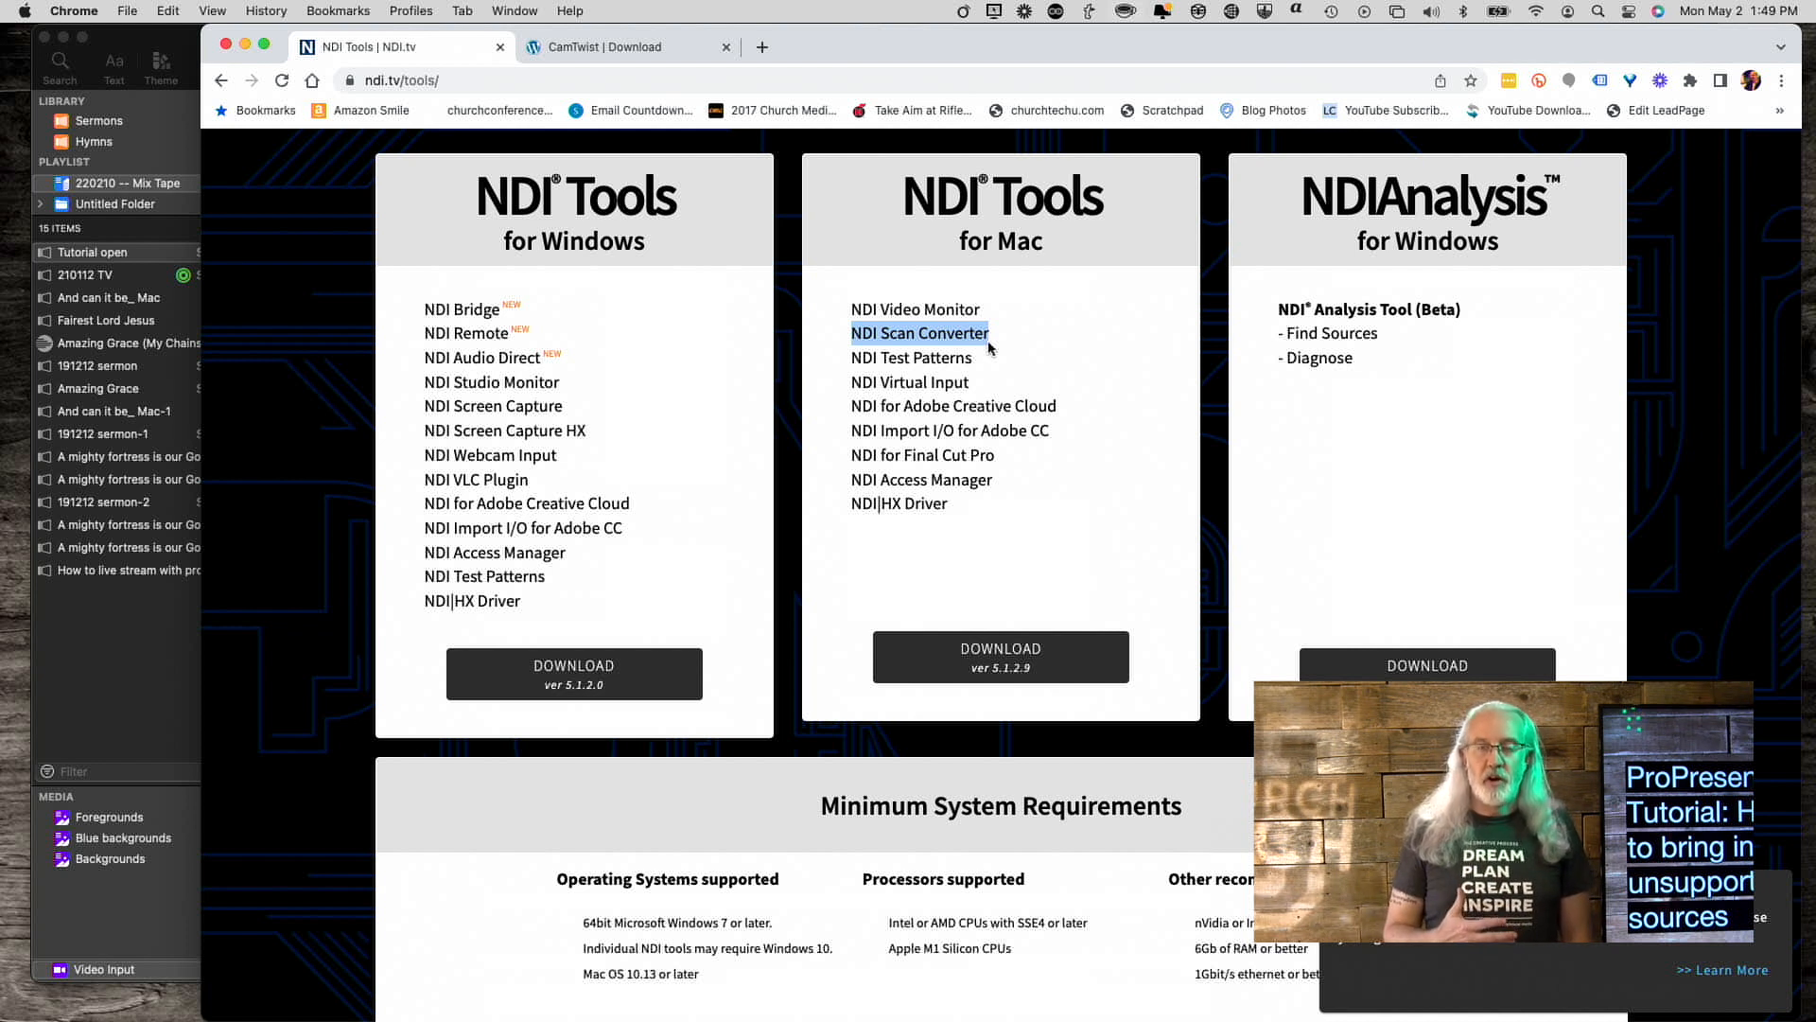
mouse_move(683, 116)
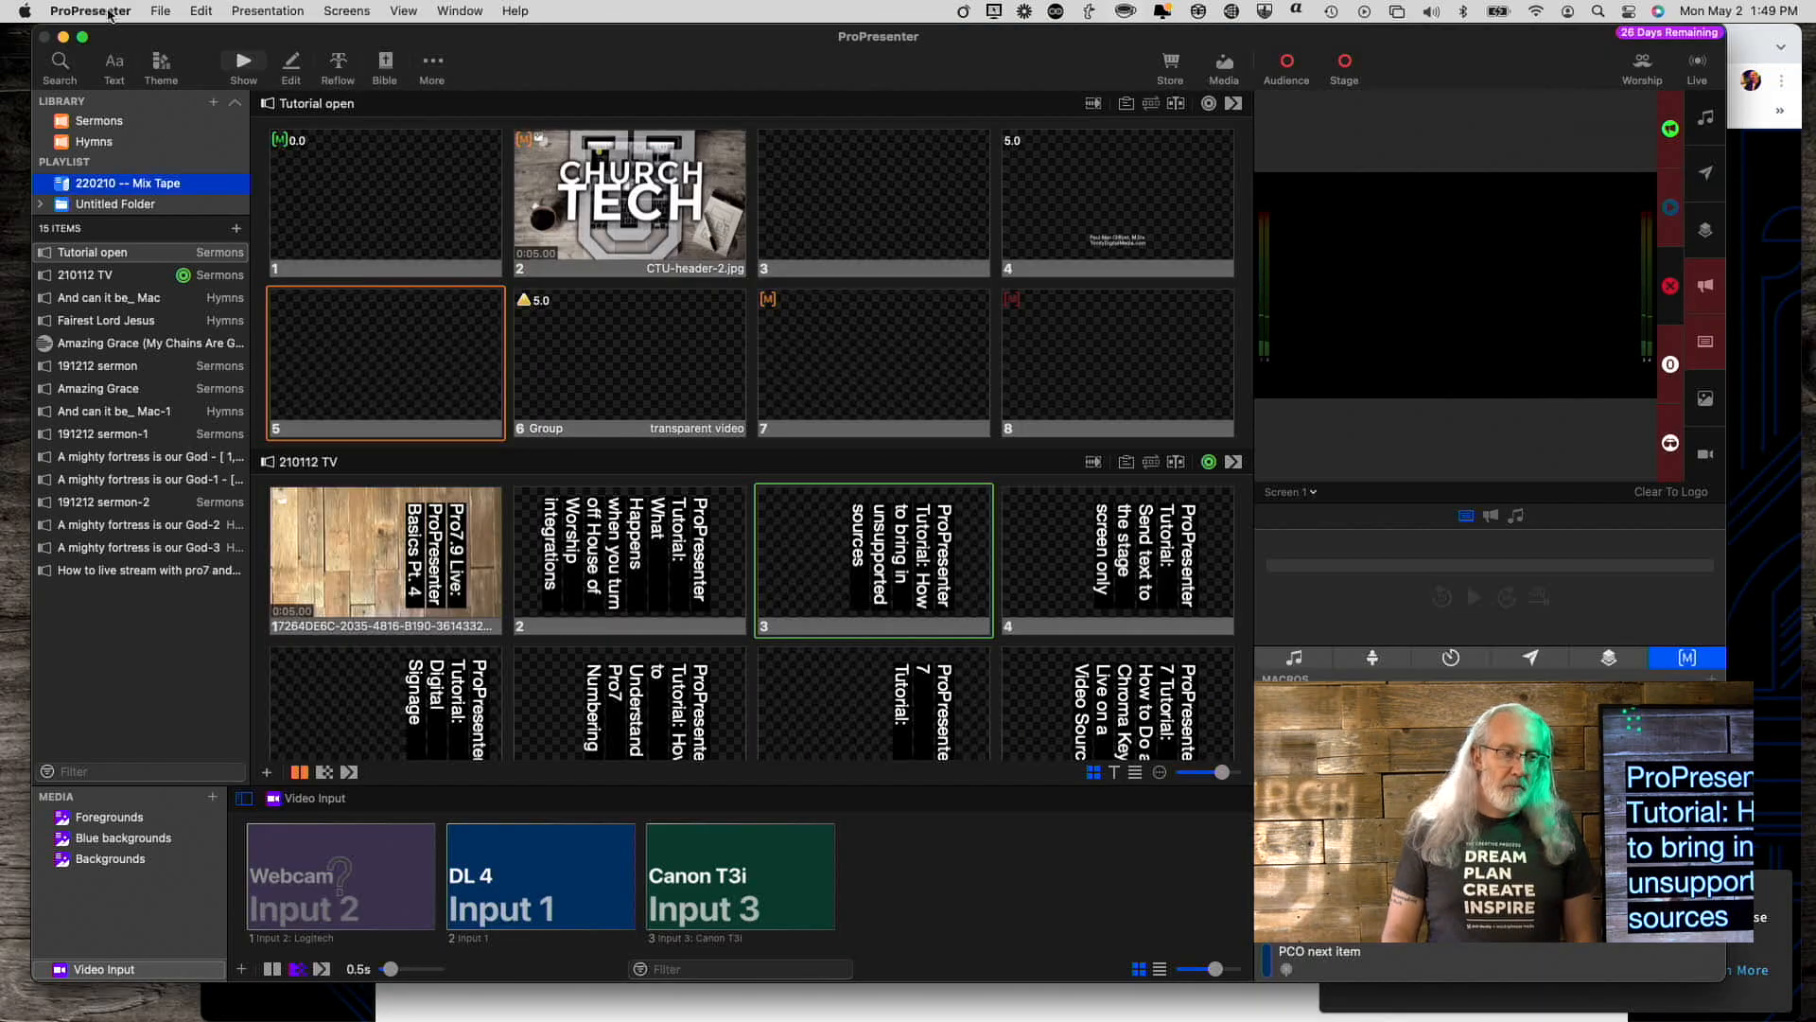
Bring up ProPresenter's Input preferences listing the DL 4, Webcam and Canon T3i inputs
left_click(89, 10)
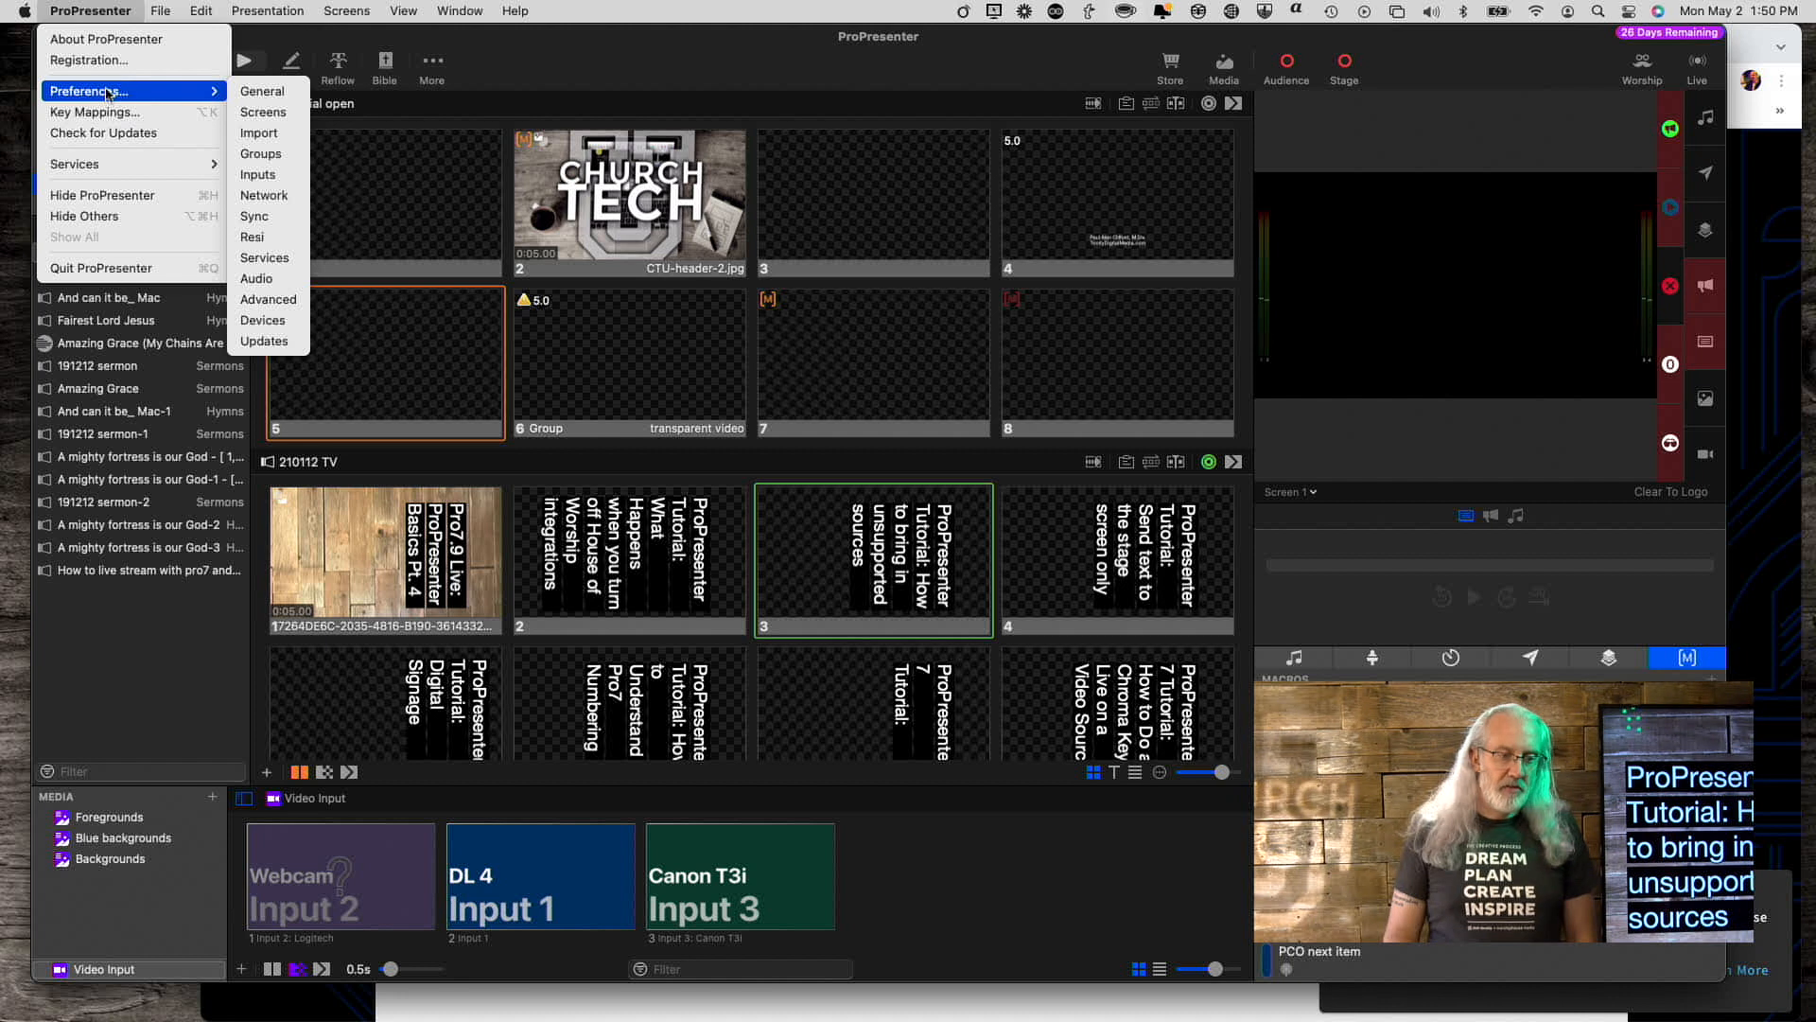
mouse_move(267, 174)
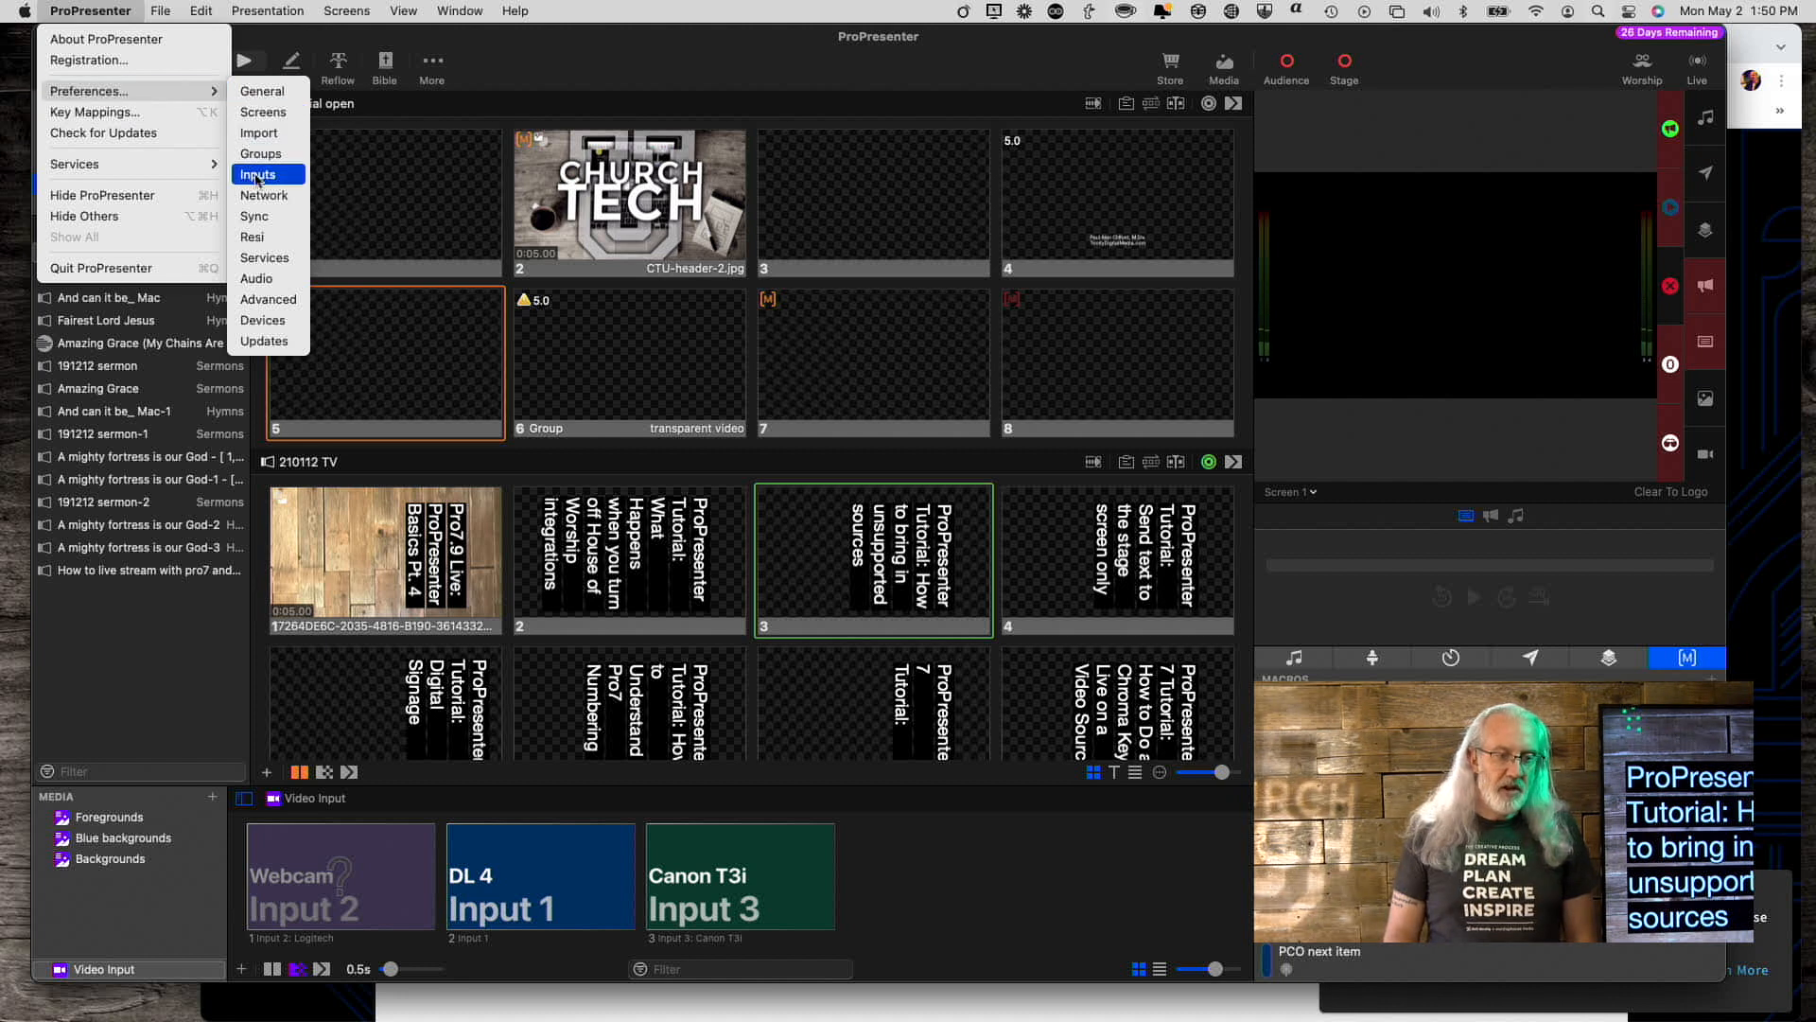
left_click(261, 174)
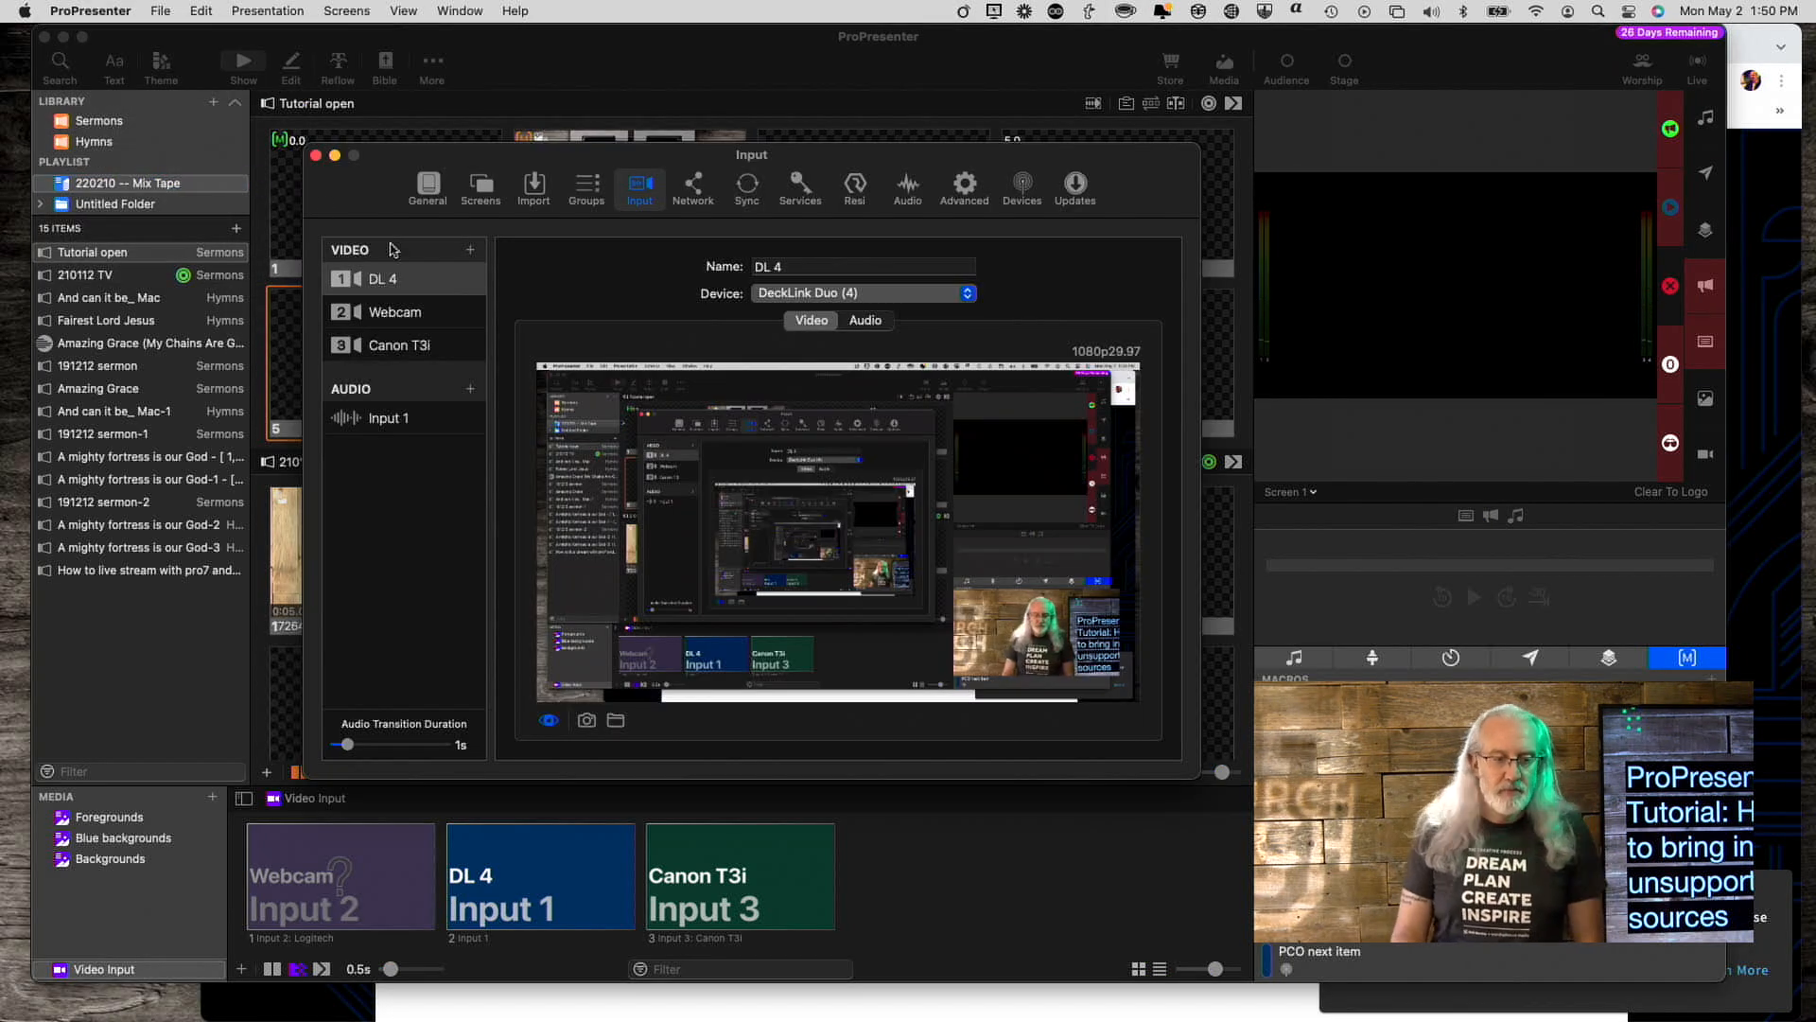
Add video Input 4 and review its CamTwist and NDI device options without assigning a source
left_click(470, 250)
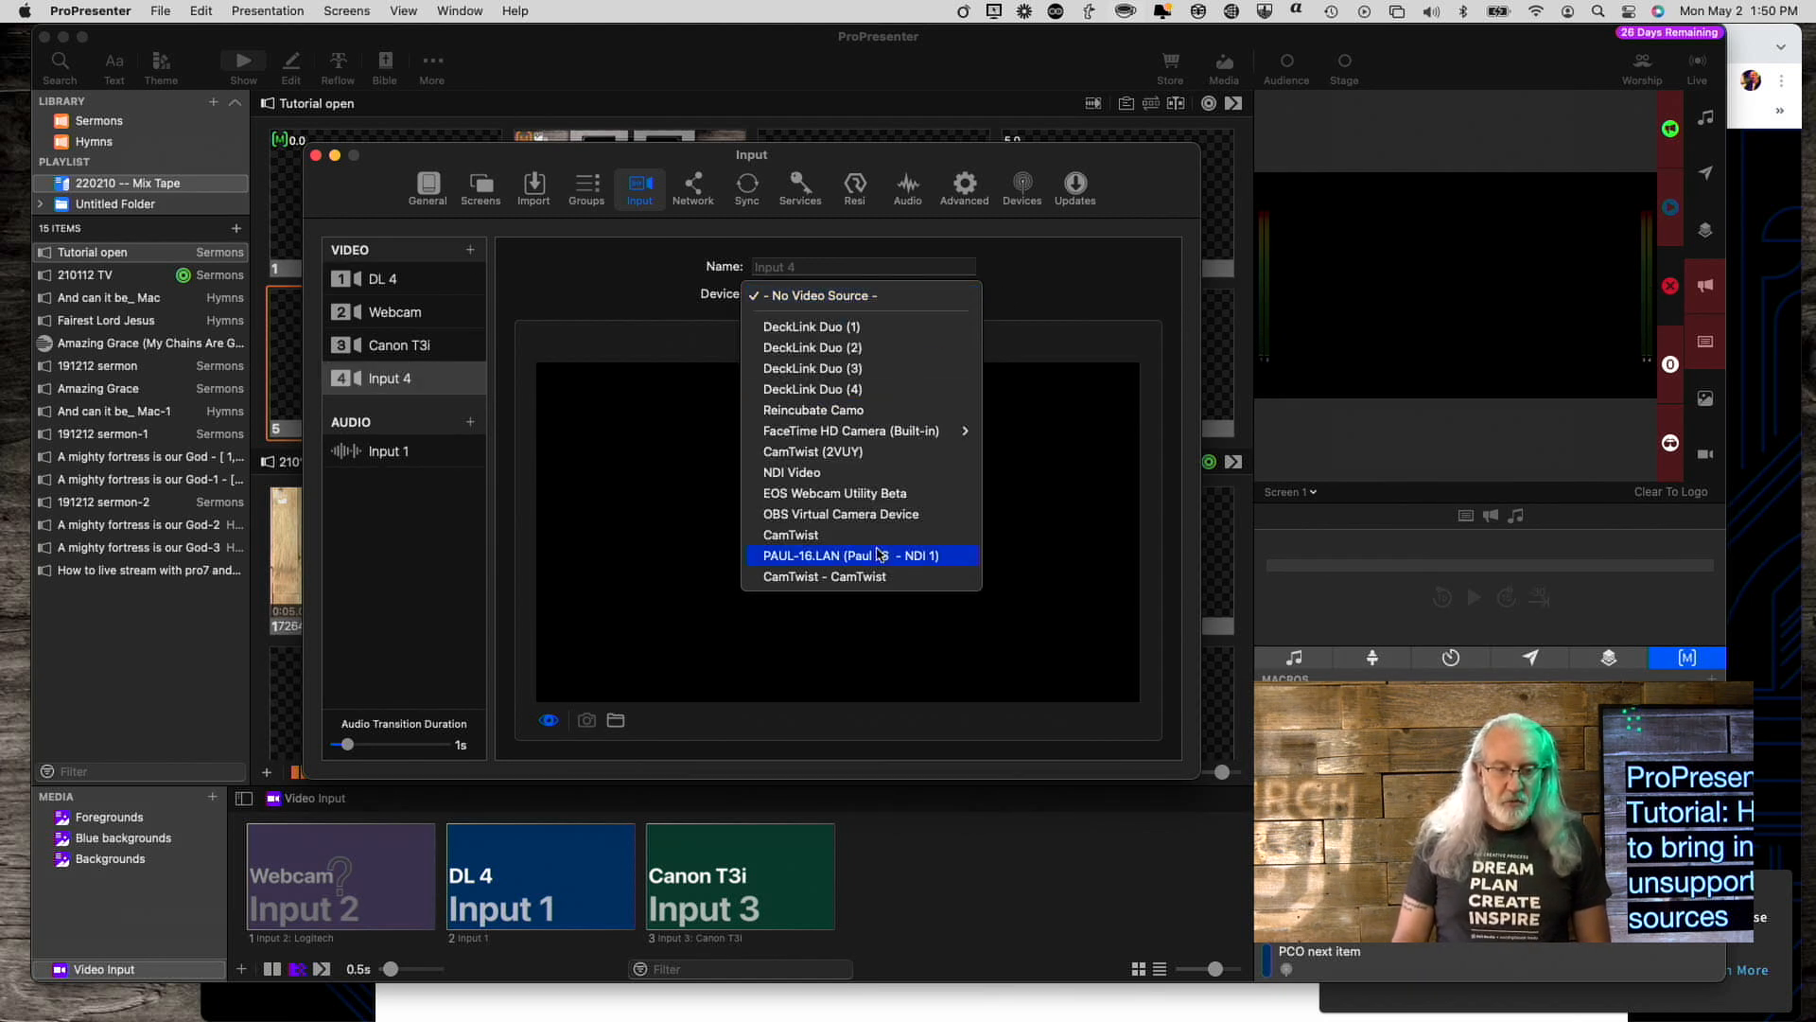
mouse_move(860, 576)
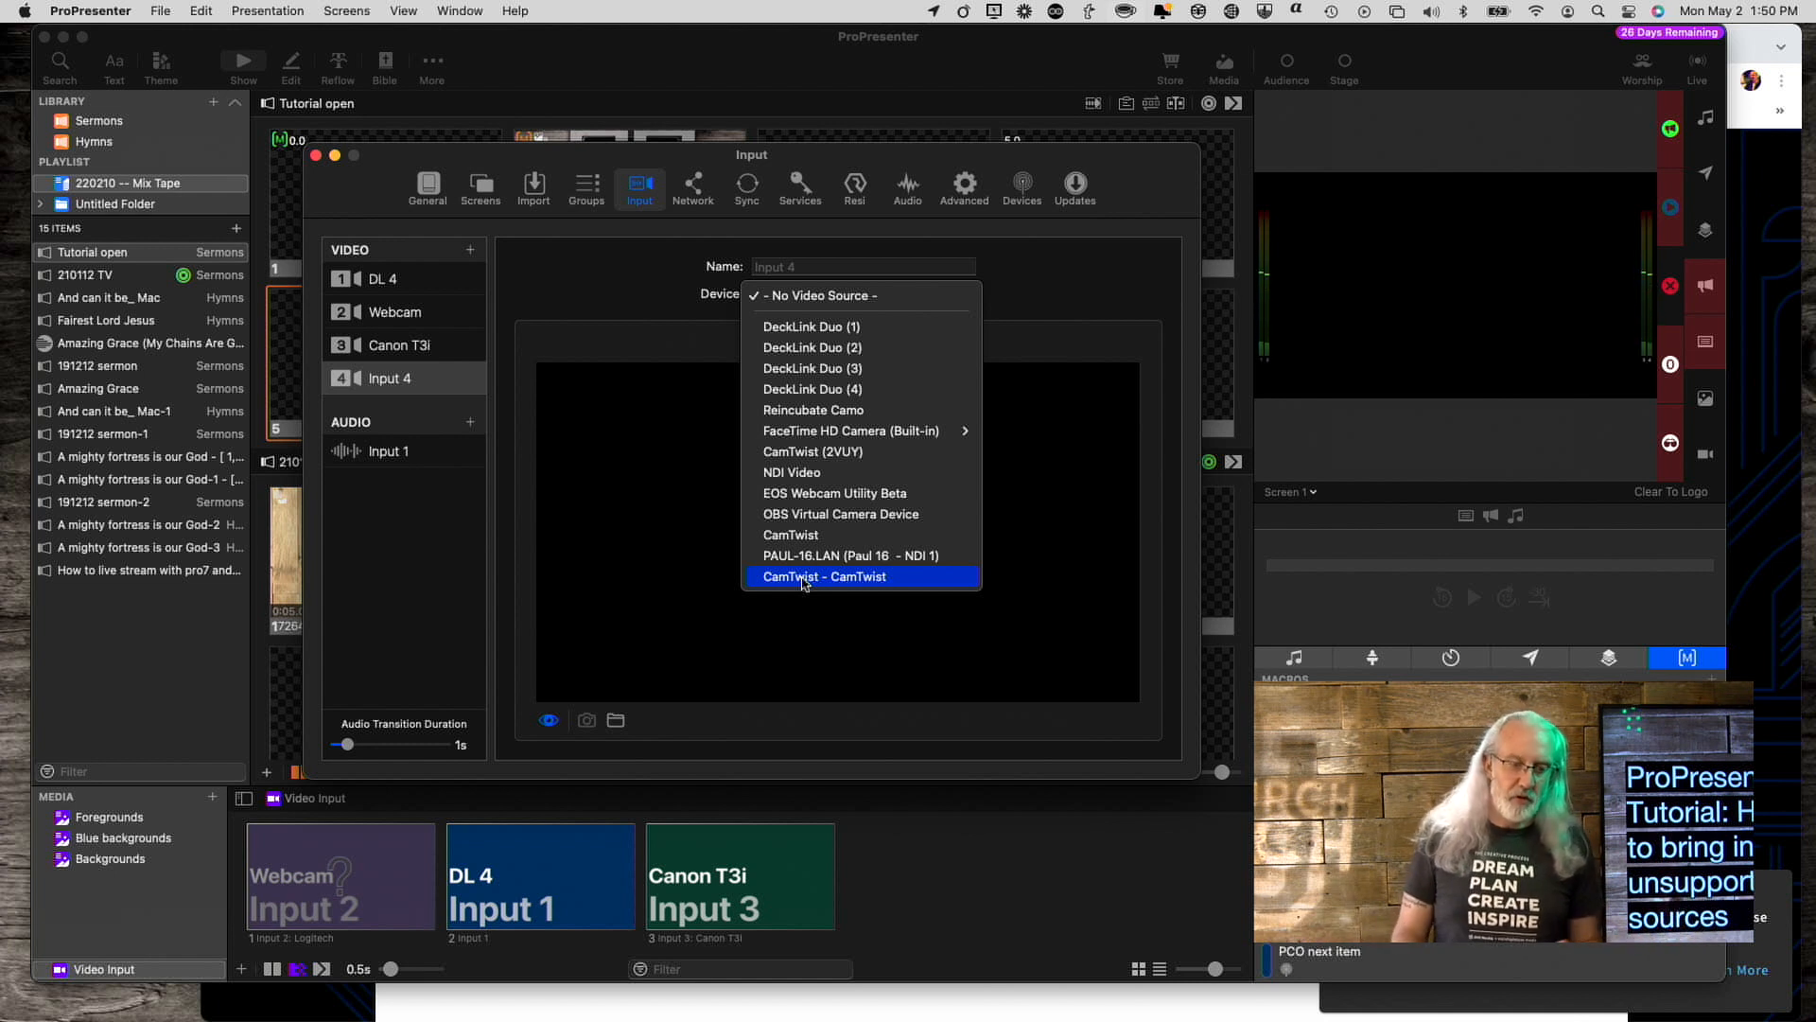
mouse_move(809, 556)
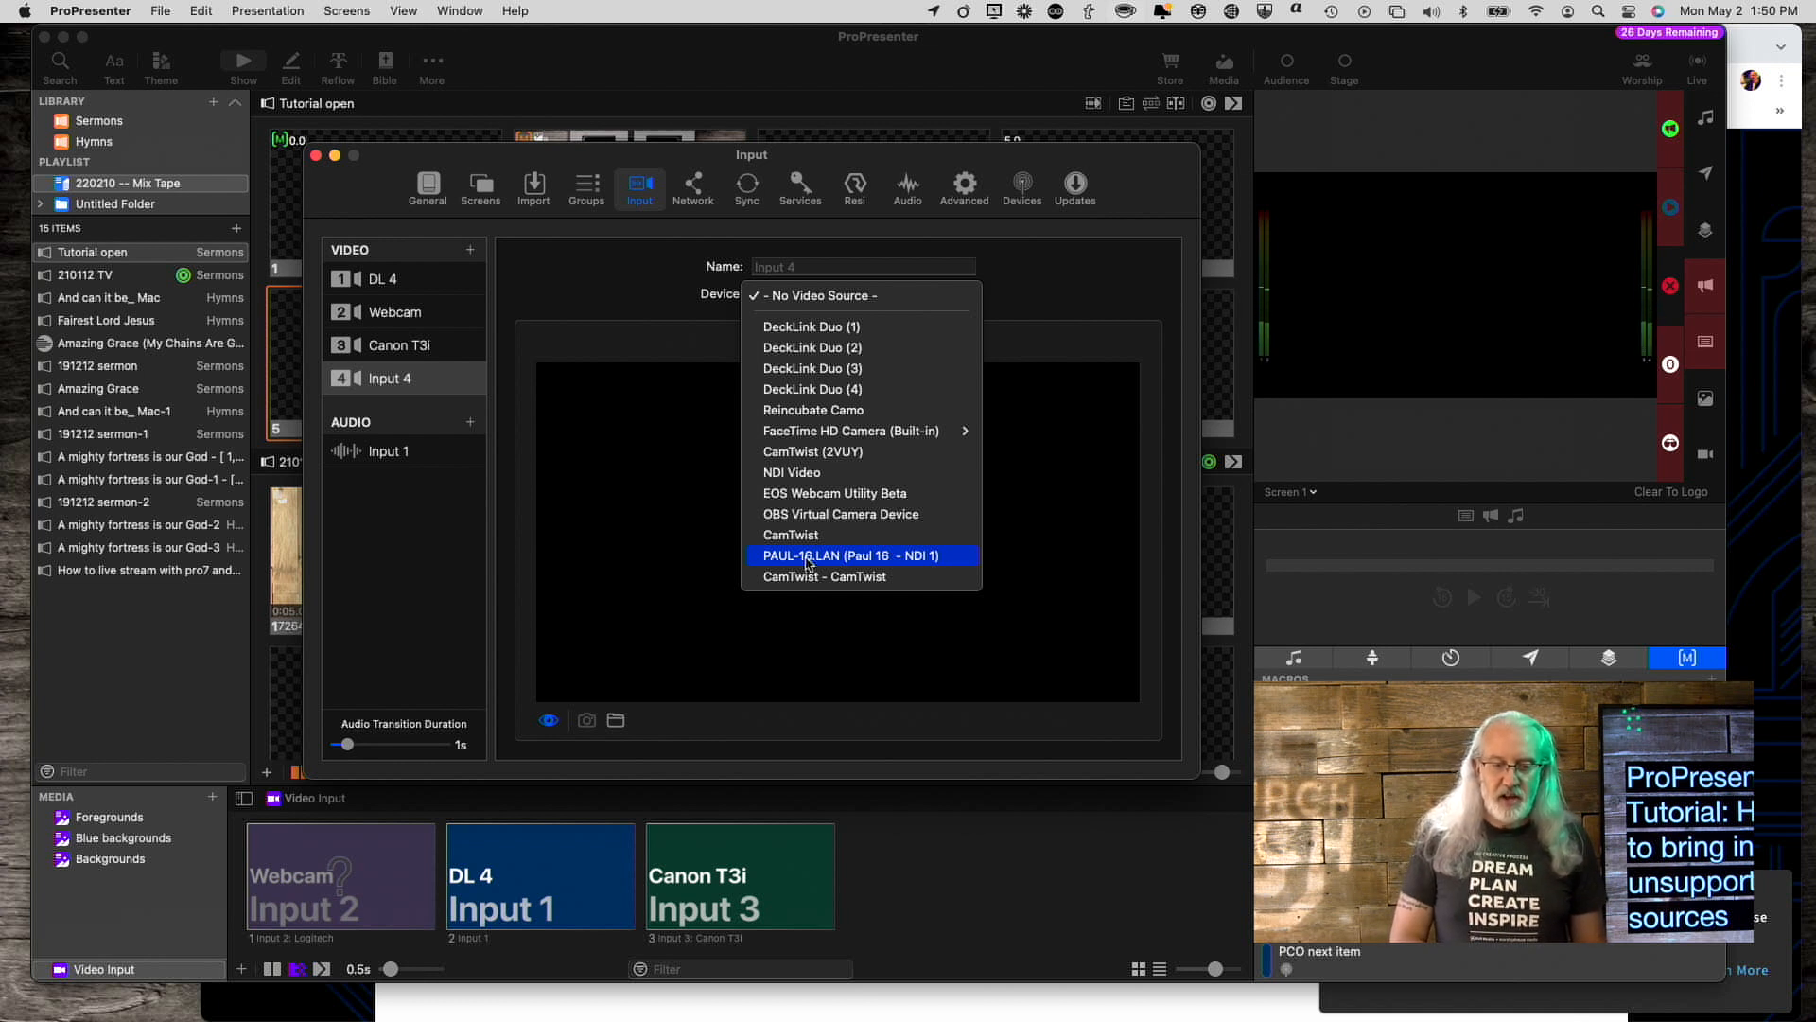
mouse_move(804, 473)
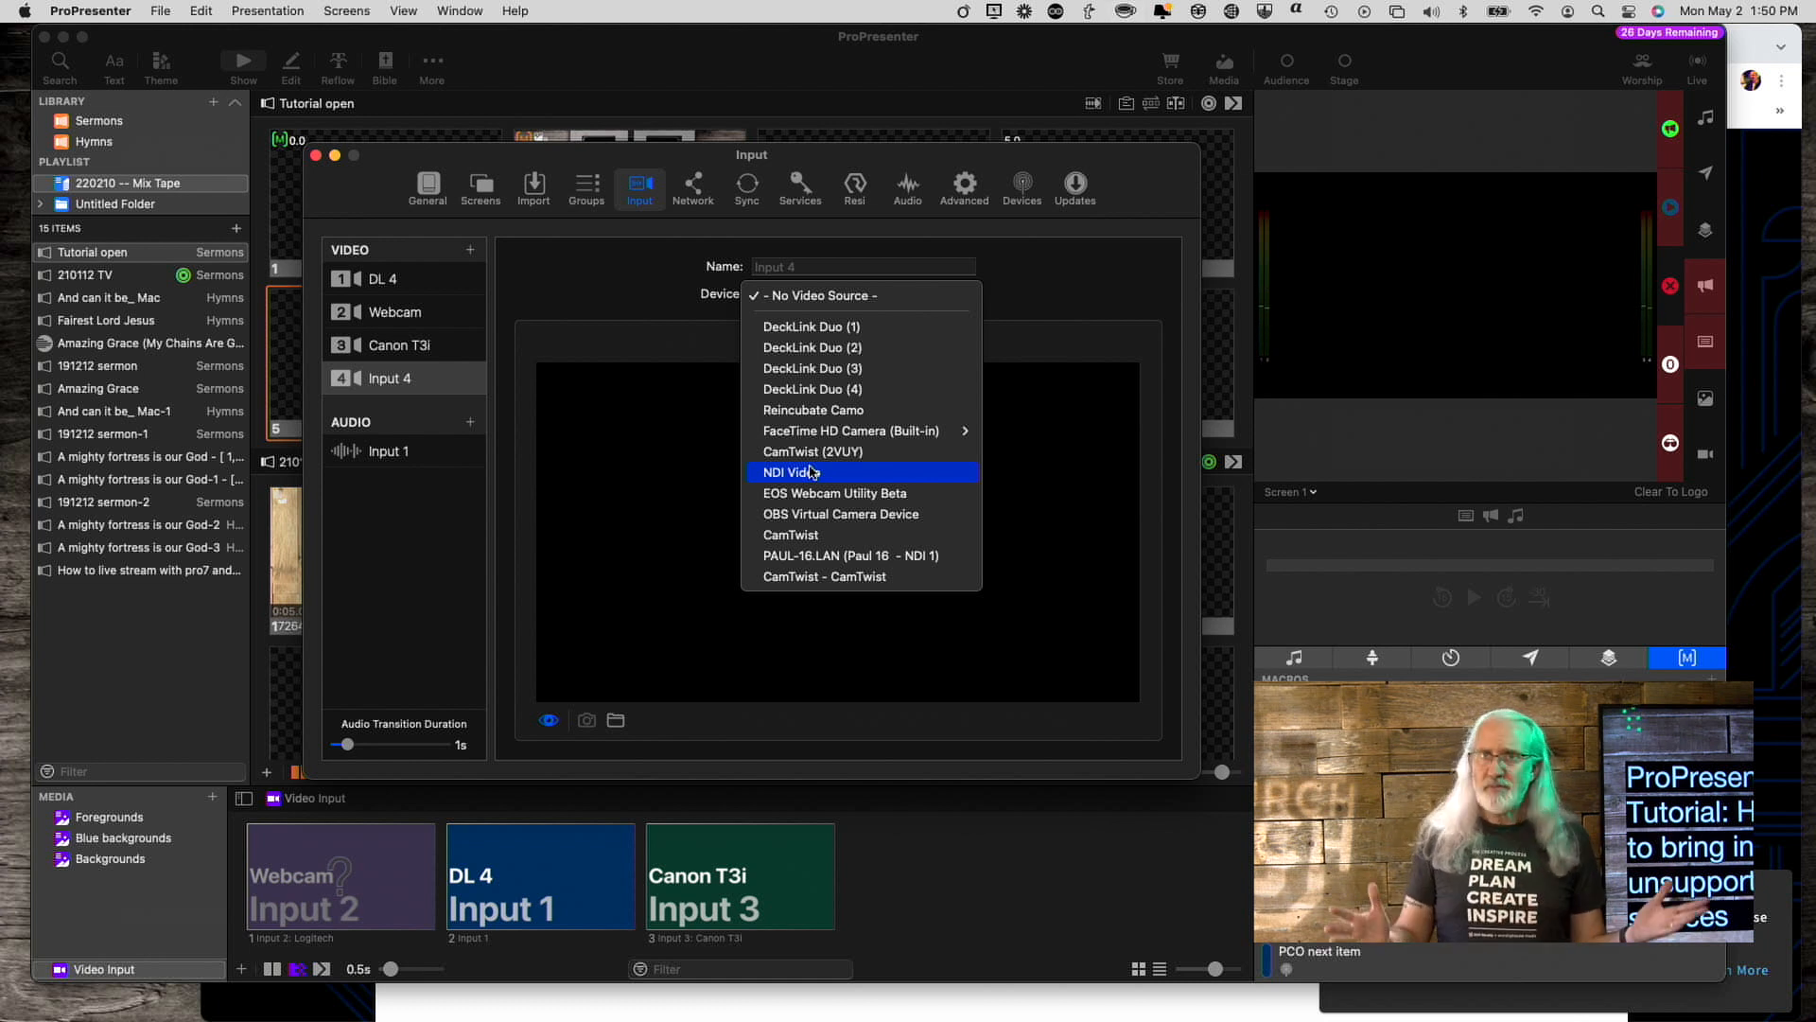
mouse_move(982, 38)
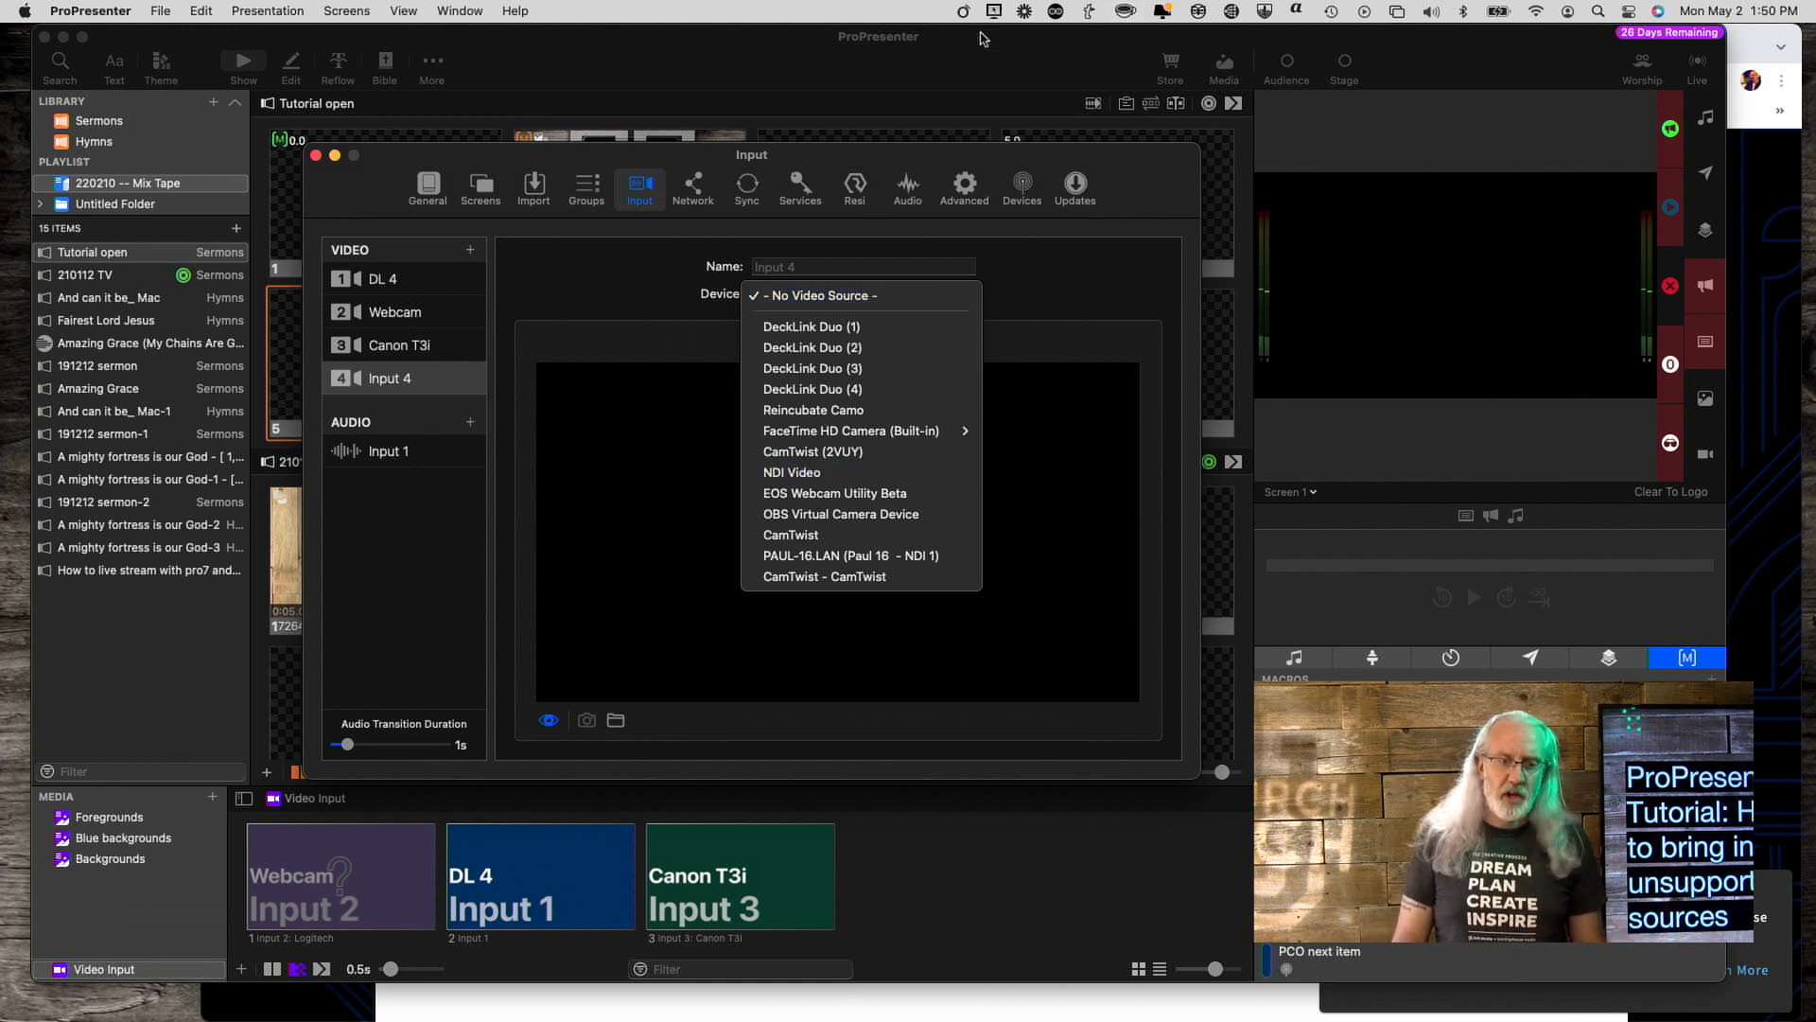
mouse_move(1110, 208)
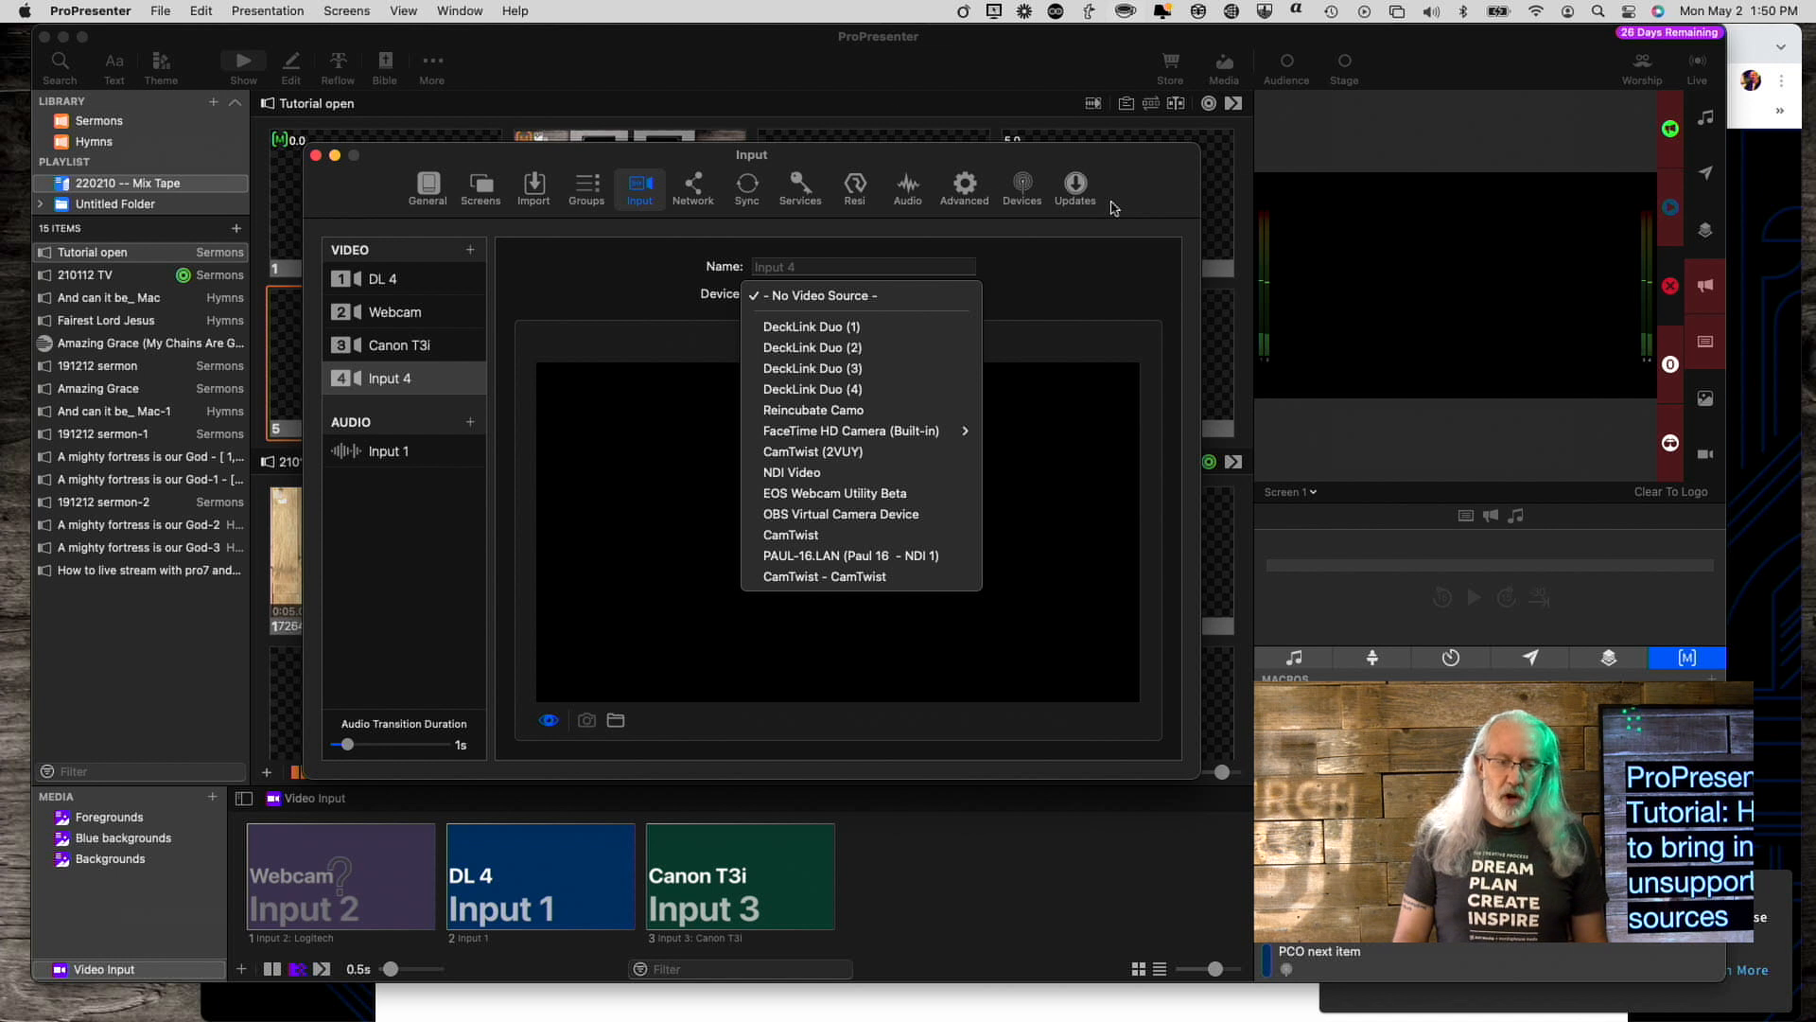
left_click(817, 294)
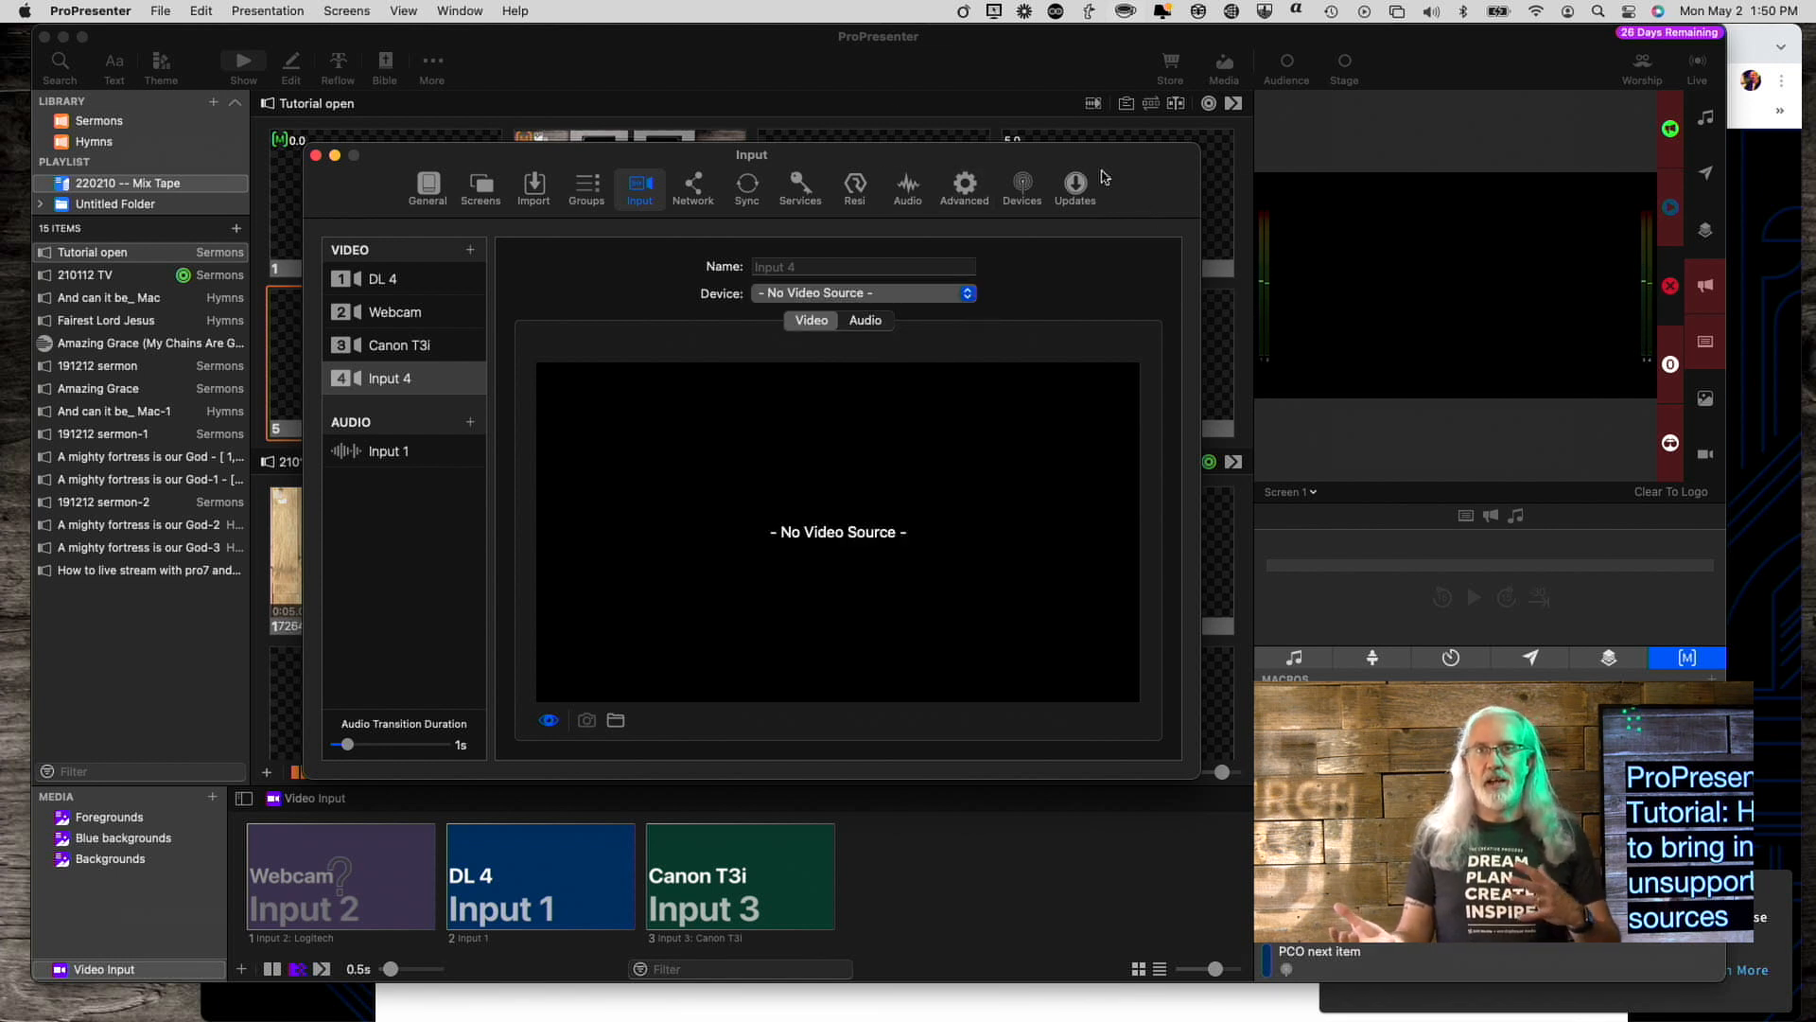